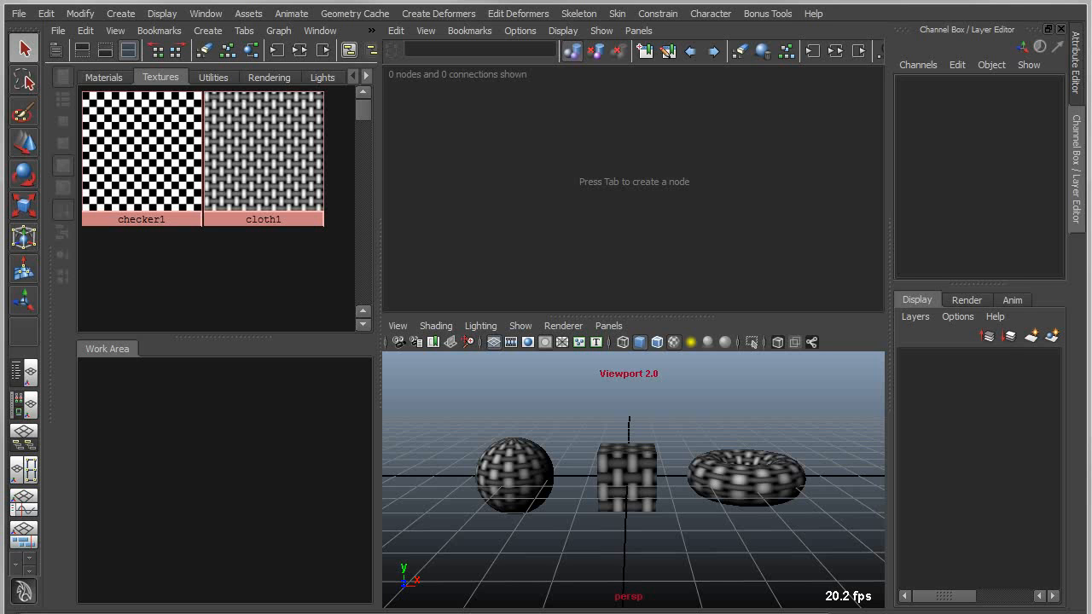
{"action": "mouse_move", "coordinate": [686, 382]}
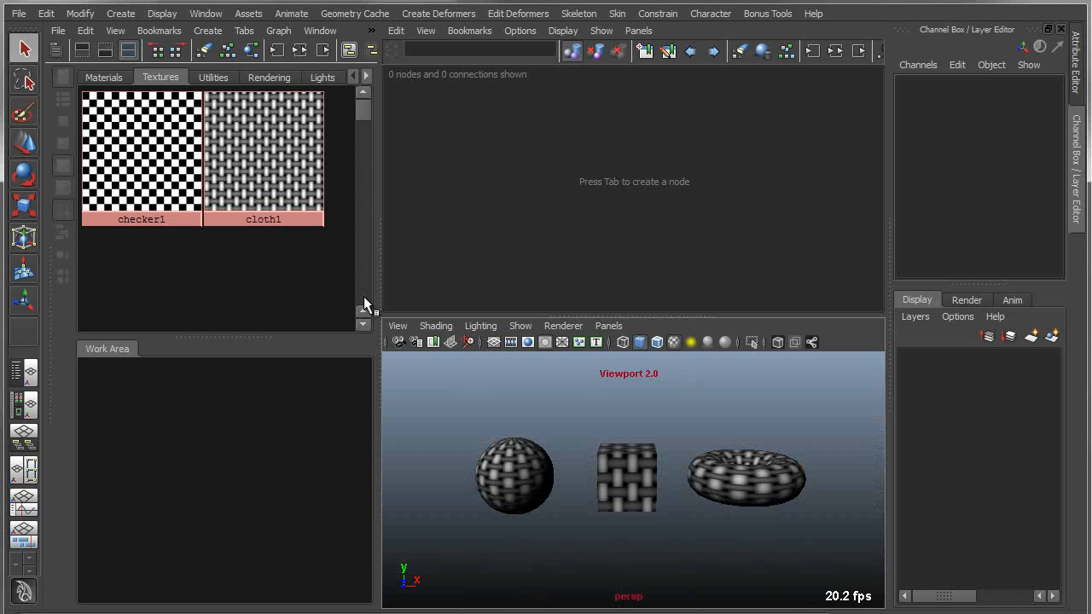
Select pCube1 from the Hypergraph Hierarchy window opened via the Window menu.
{"action": "left_click", "coordinate": [204, 13]}
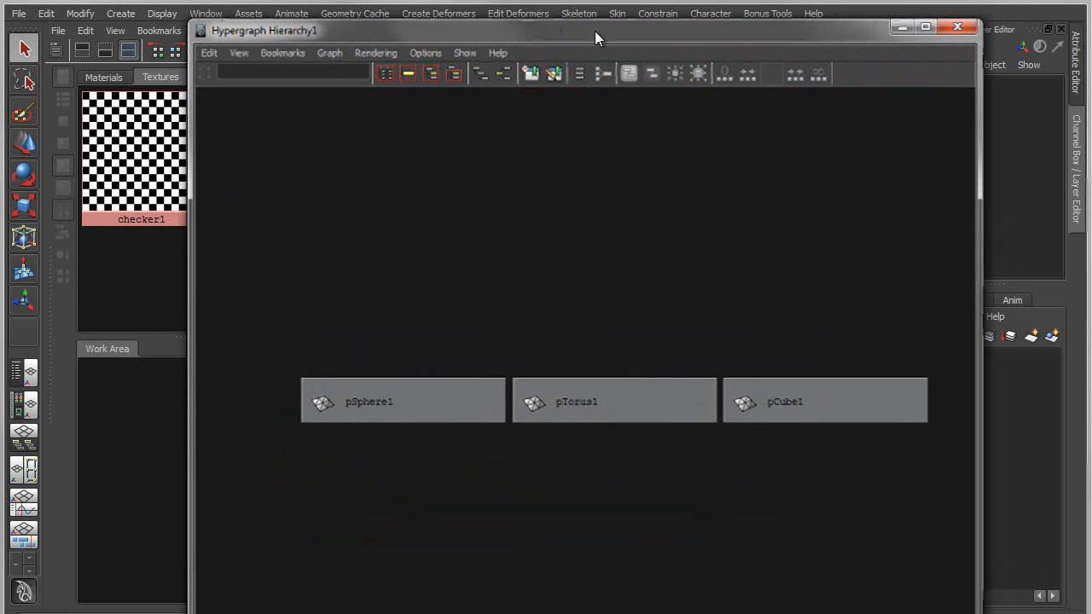
{"action": "left_click", "coordinate": [204, 14]}
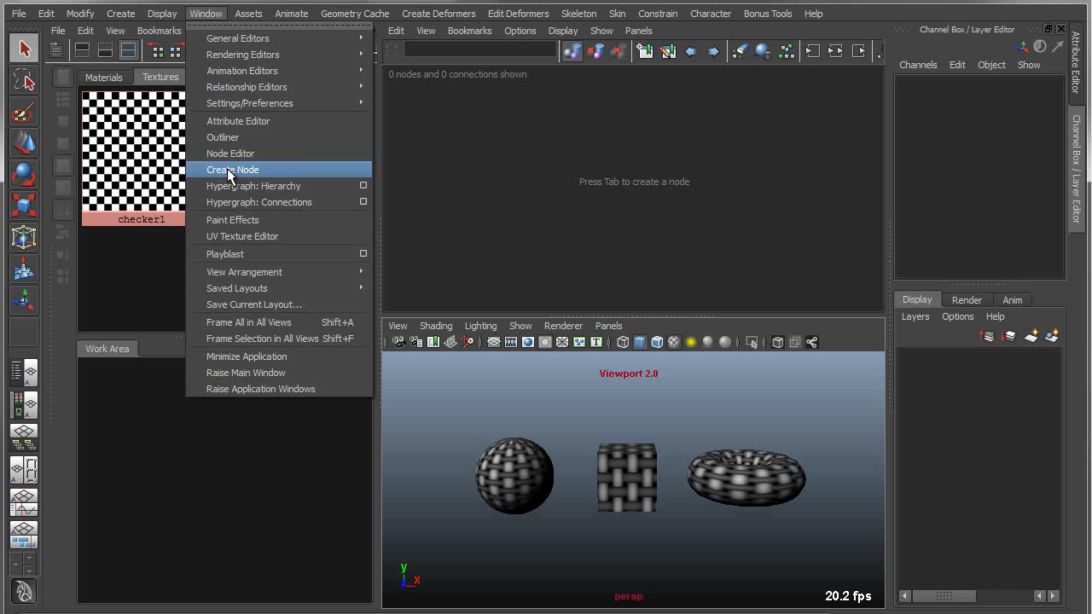
{"action": "left_click", "coordinate": [252, 184]}
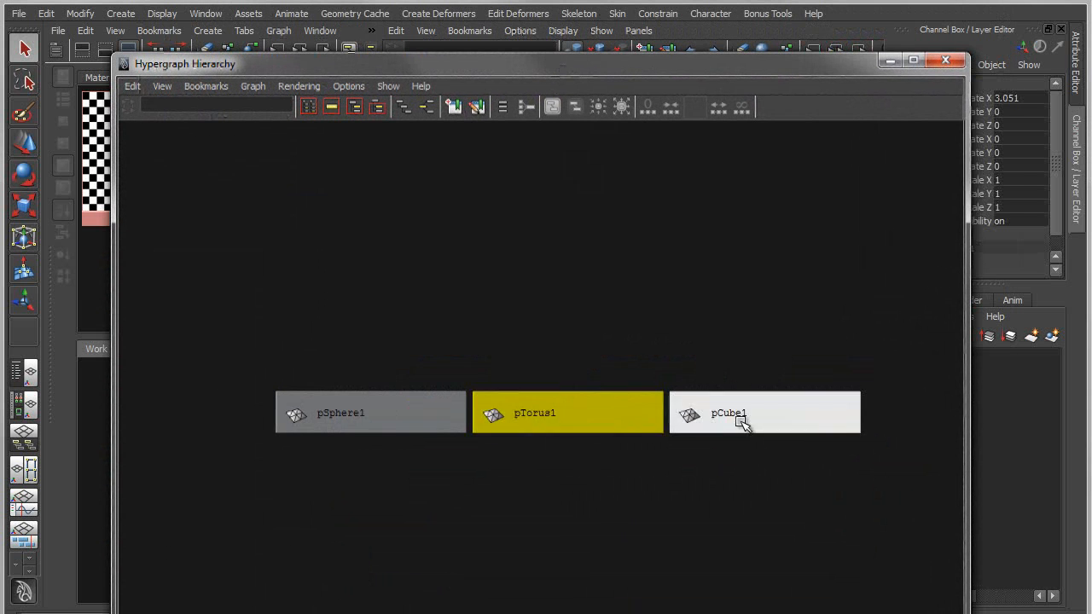
{"action": "left_click", "coordinate": [742, 422]}
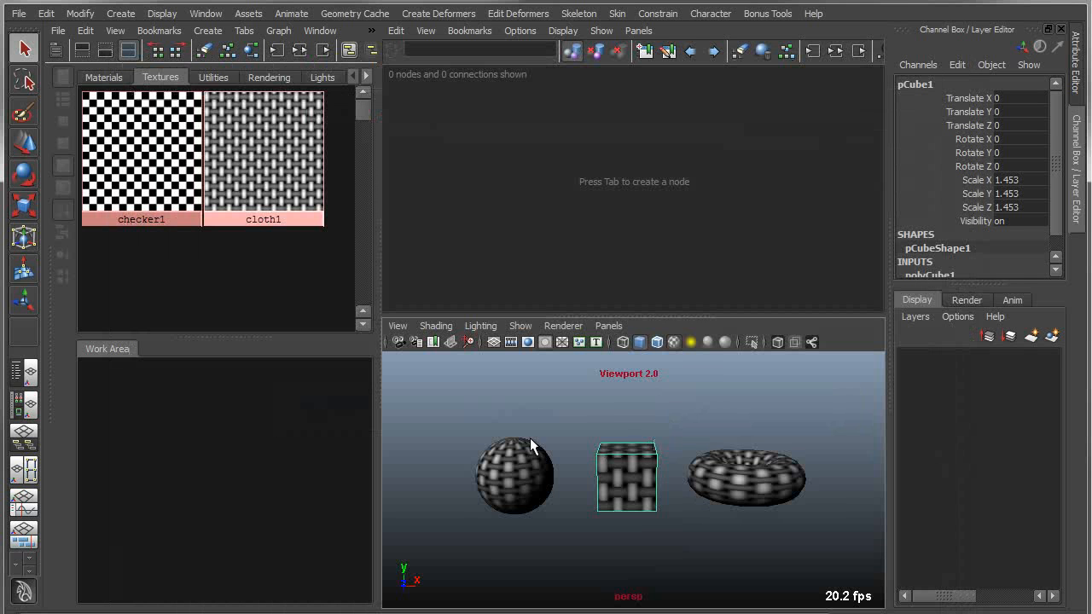
Show Hypergraph Connections and drag the pCube1 and polyTorus1 nodes up near the top.
{"action": "left_click", "coordinate": [205, 13]}
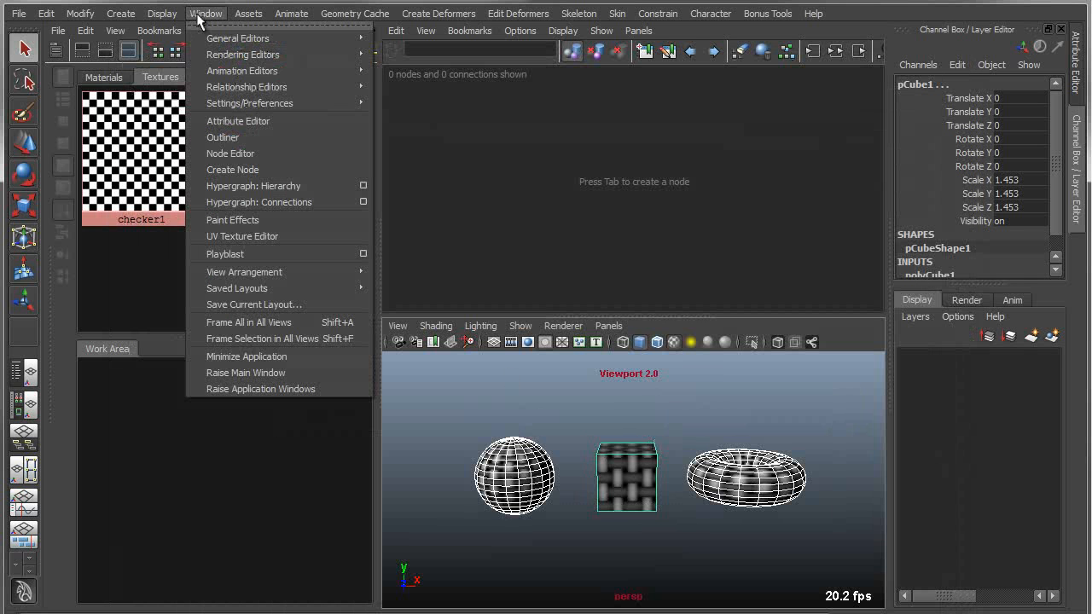
{"action": "left_click", "coordinate": [259, 201]}
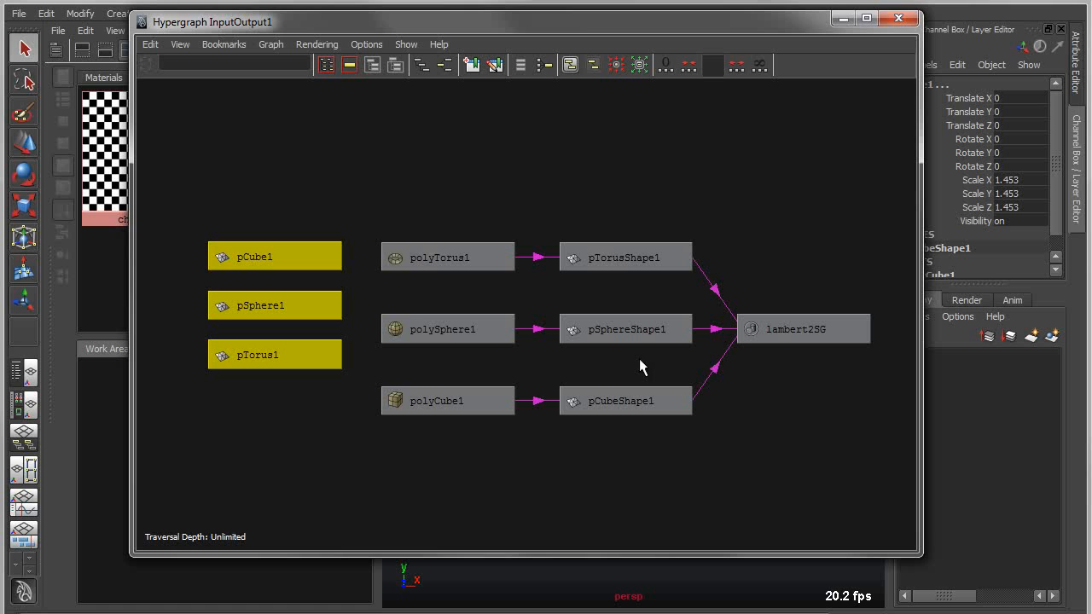
{"action": "mouse_move", "coordinate": [634, 245]}
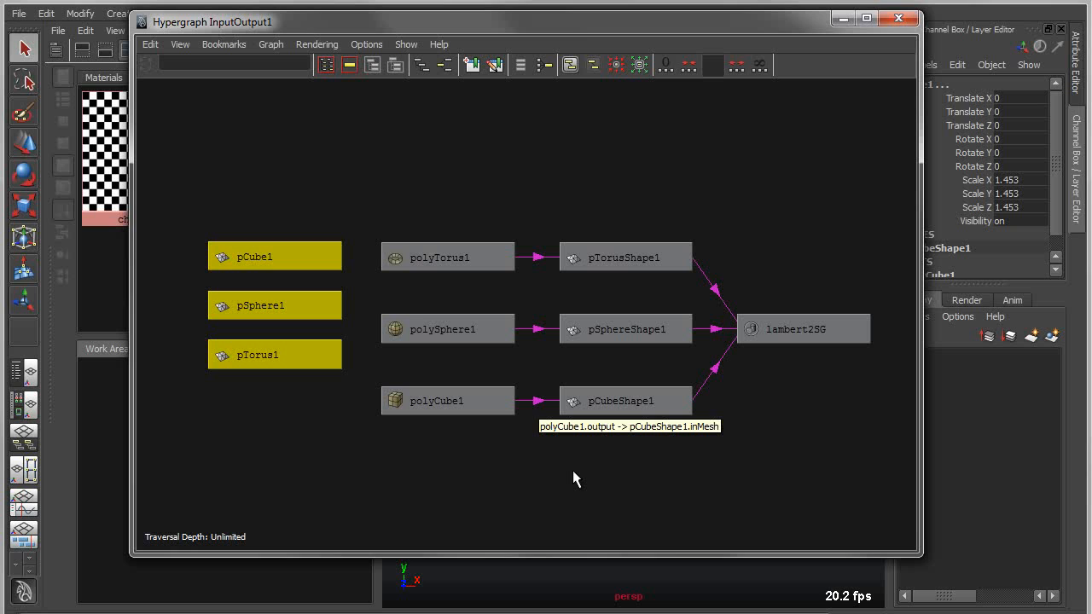
{"action": "mouse_move", "coordinate": [545, 481]}
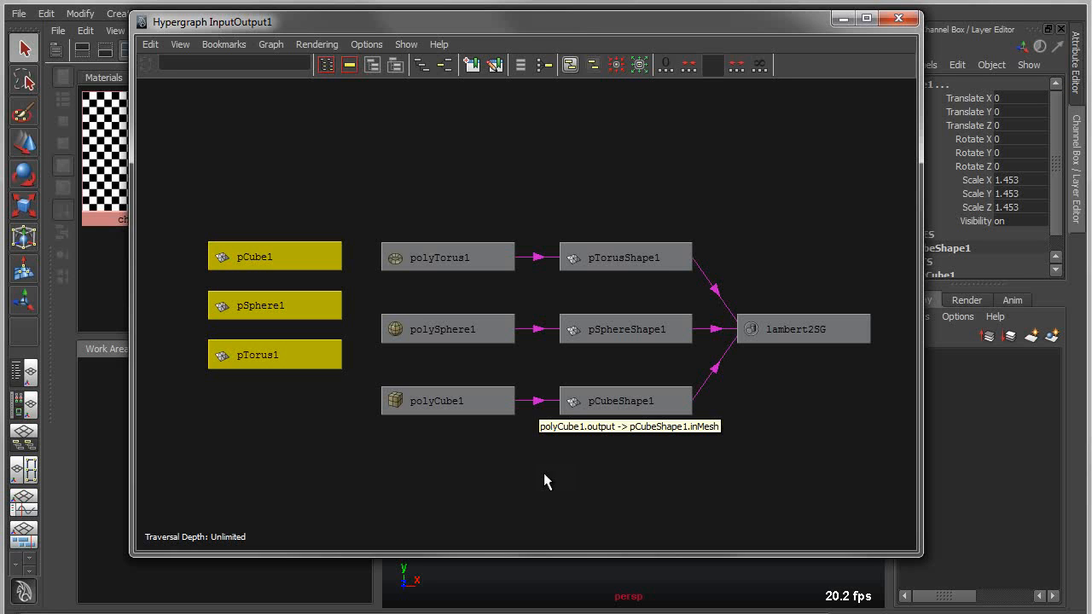
{"action": "mouse_move", "coordinate": [464, 138]}
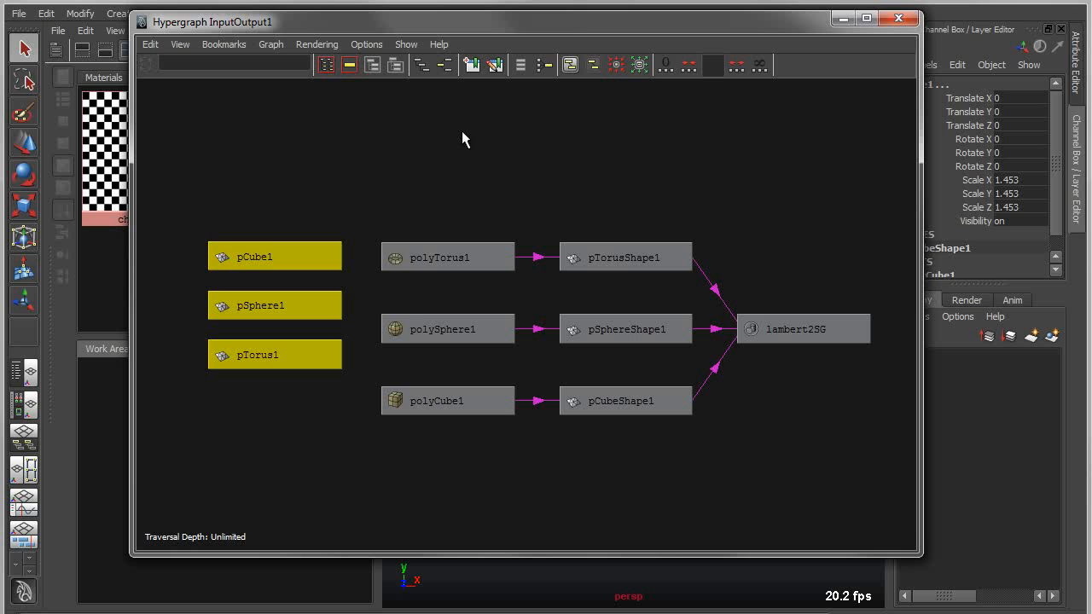
{"action": "mouse_move", "coordinate": [383, 271]}
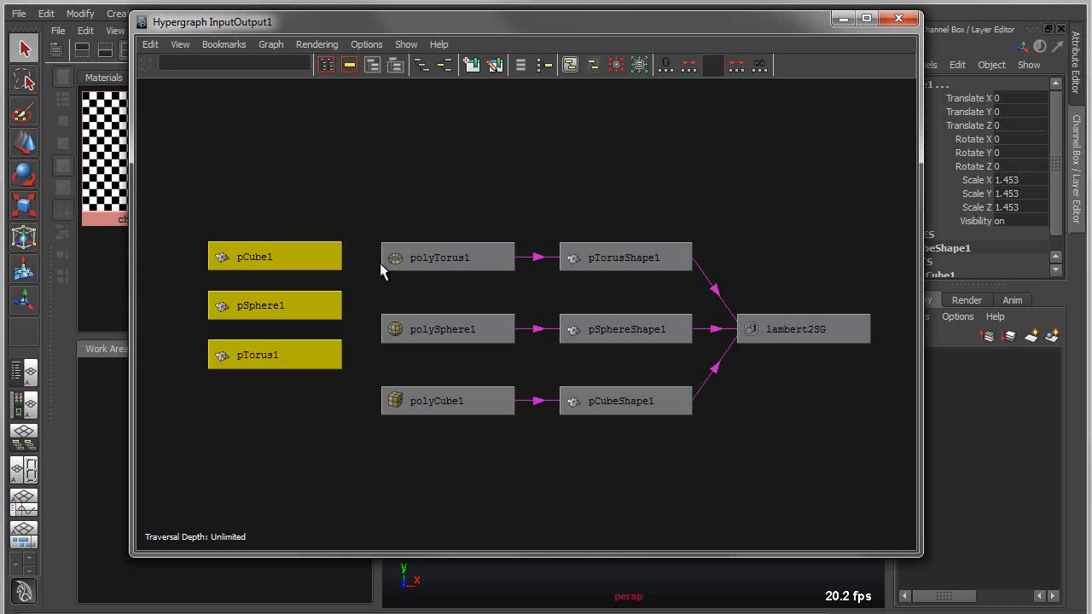
{"action": "mouse_move", "coordinate": [287, 401]}
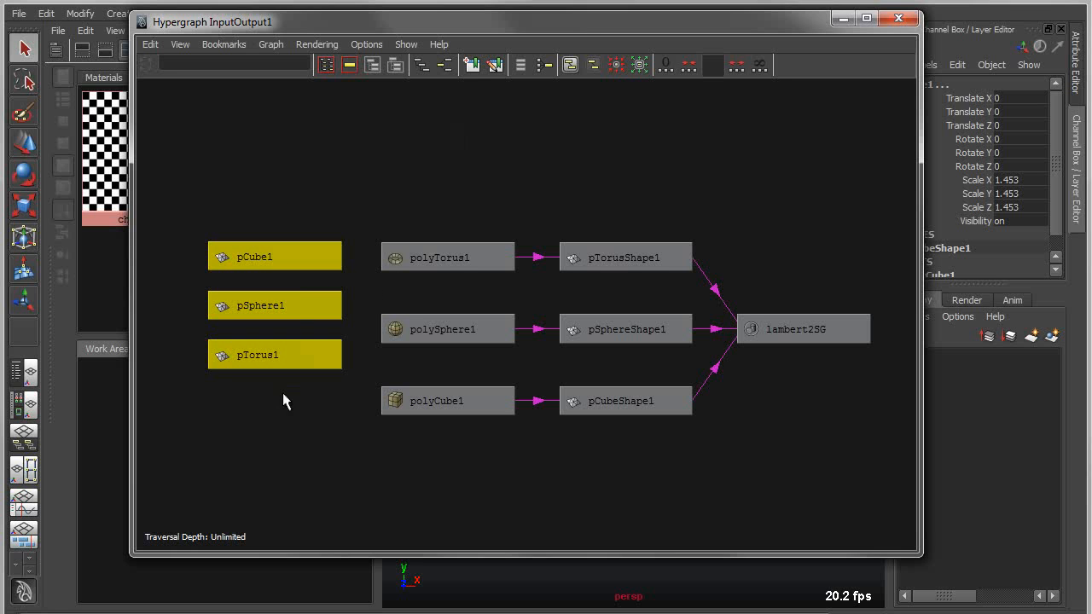
{"action": "left_click_drag", "start_coordinate": [274, 256], "coordinate": [239, 195]}
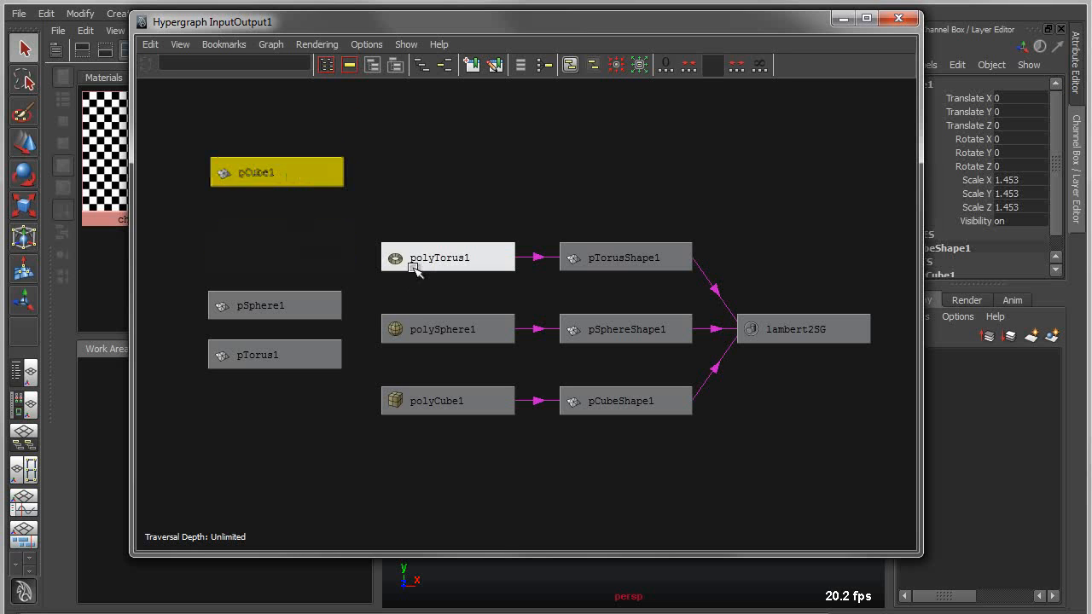
{"action": "left_click_drag", "start_coordinate": [447, 255], "coordinate": [464, 179]}
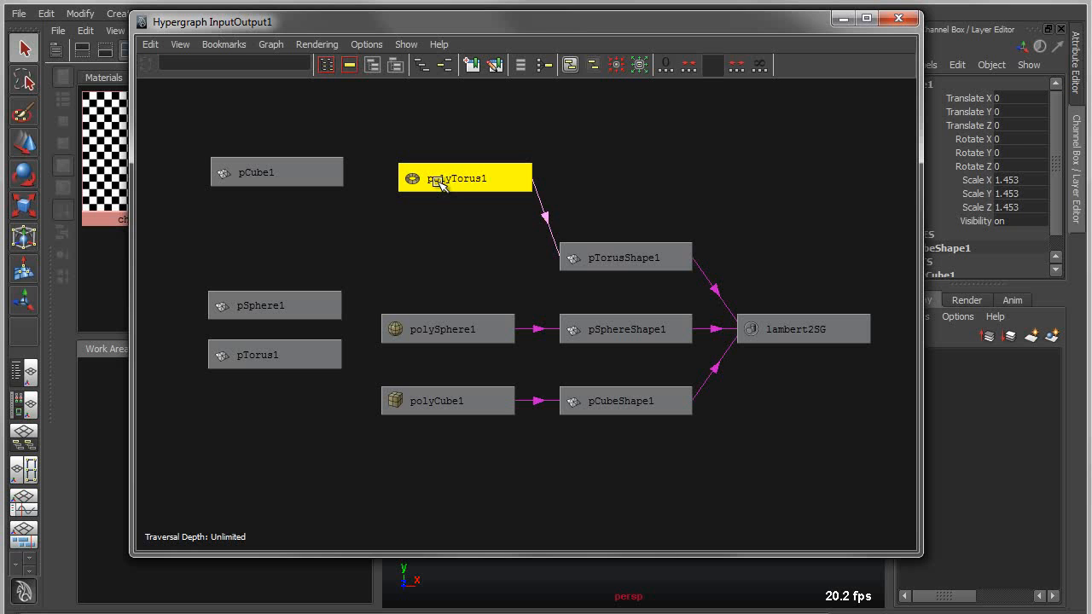
{"action": "left_click", "coordinate": [459, 177]}
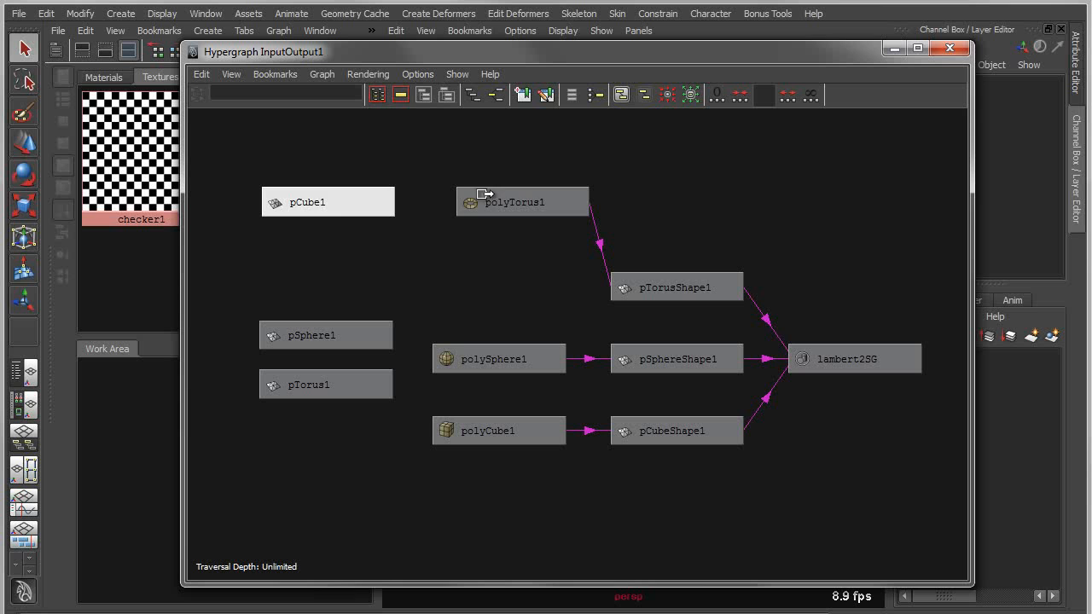
Link pCube1 to polyTorus1 to list their attributes in the Connection Editor.
{"action": "left_click", "coordinate": [327, 201]}
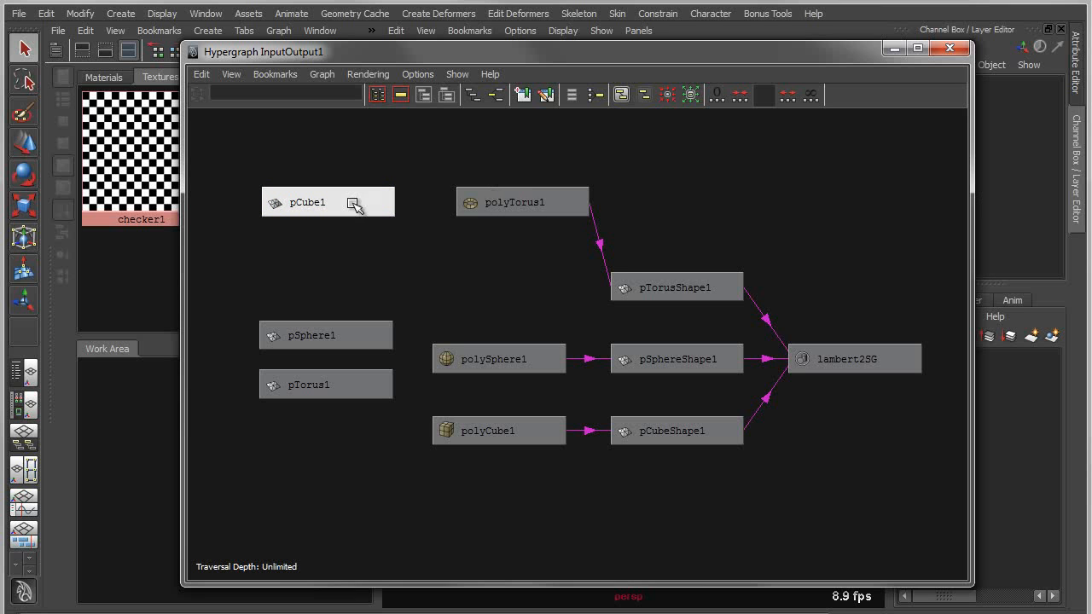
{"action": "left_click", "coordinate": [307, 201]}
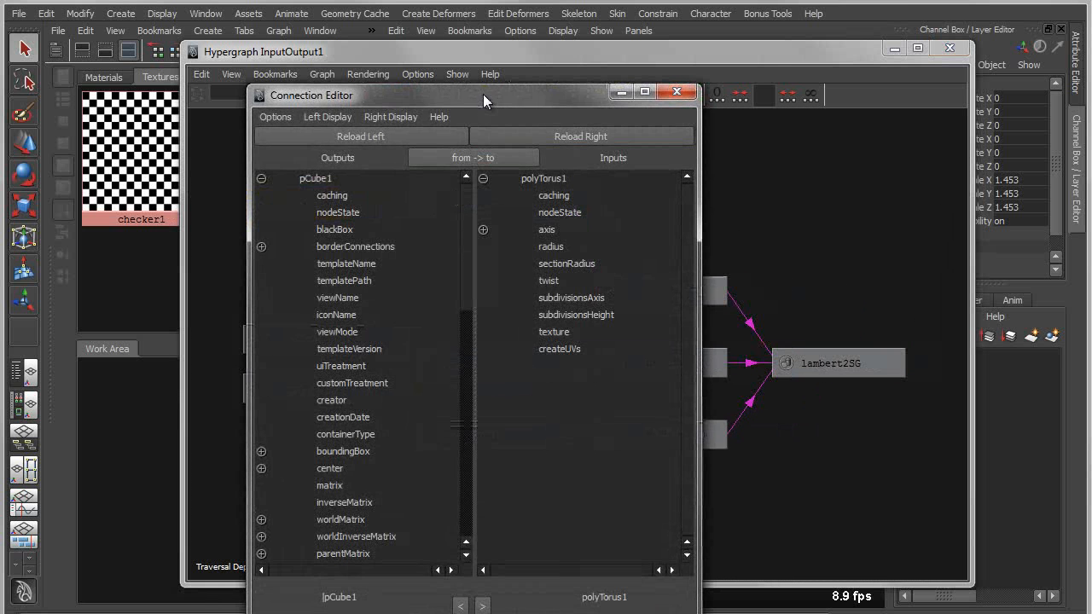
{"action": "left_click_drag", "start_coordinate": [484, 96], "coordinate": [553, 34]}
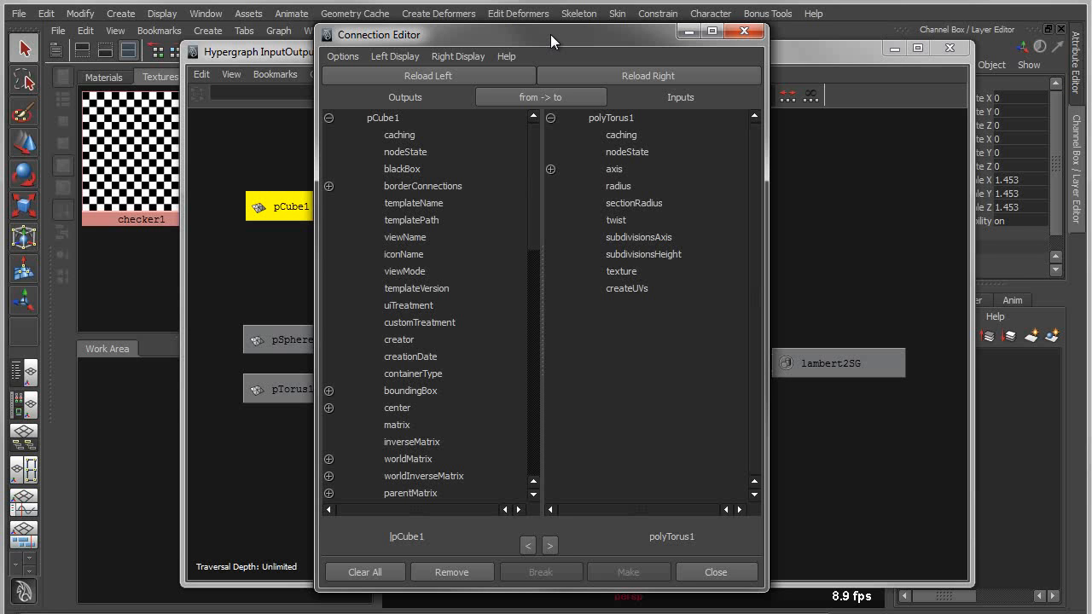
{"action": "mouse_move", "coordinate": [420, 483]}
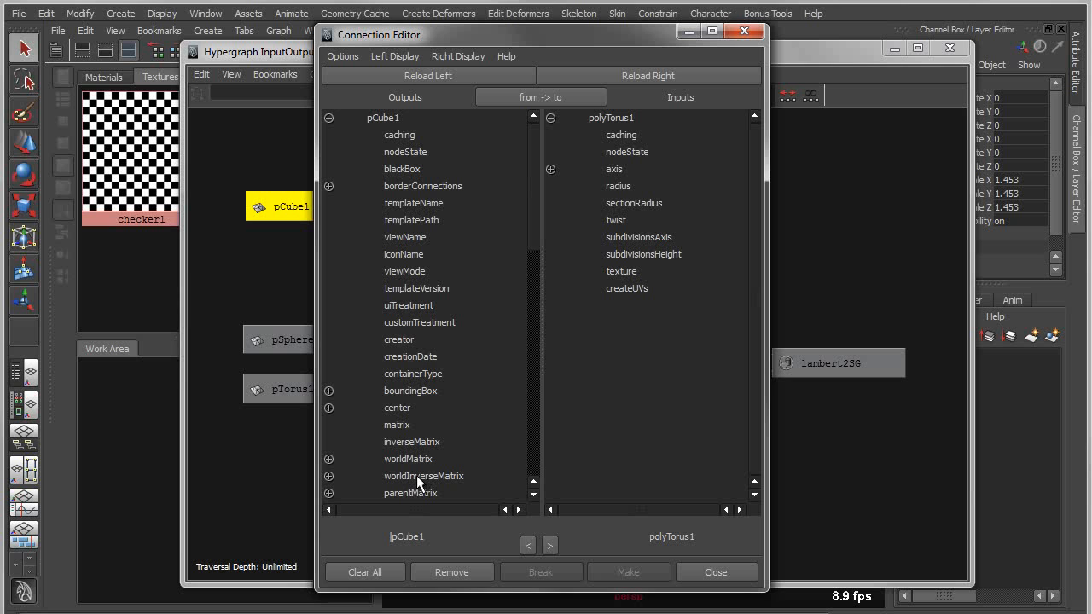
{"action": "mouse_move", "coordinate": [644, 140]}
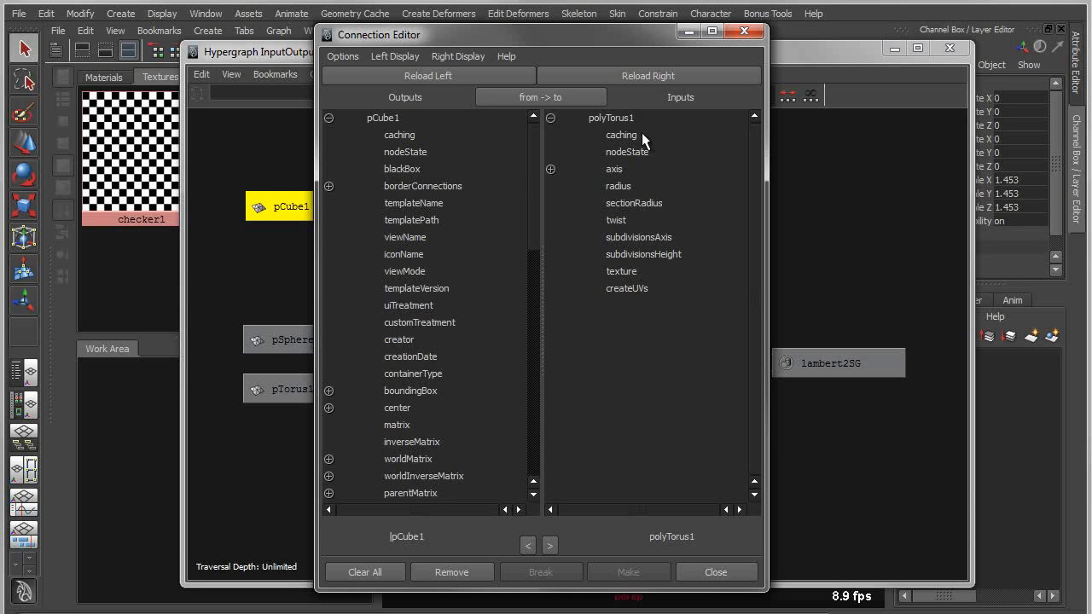
{"action": "mouse_move", "coordinate": [645, 417]}
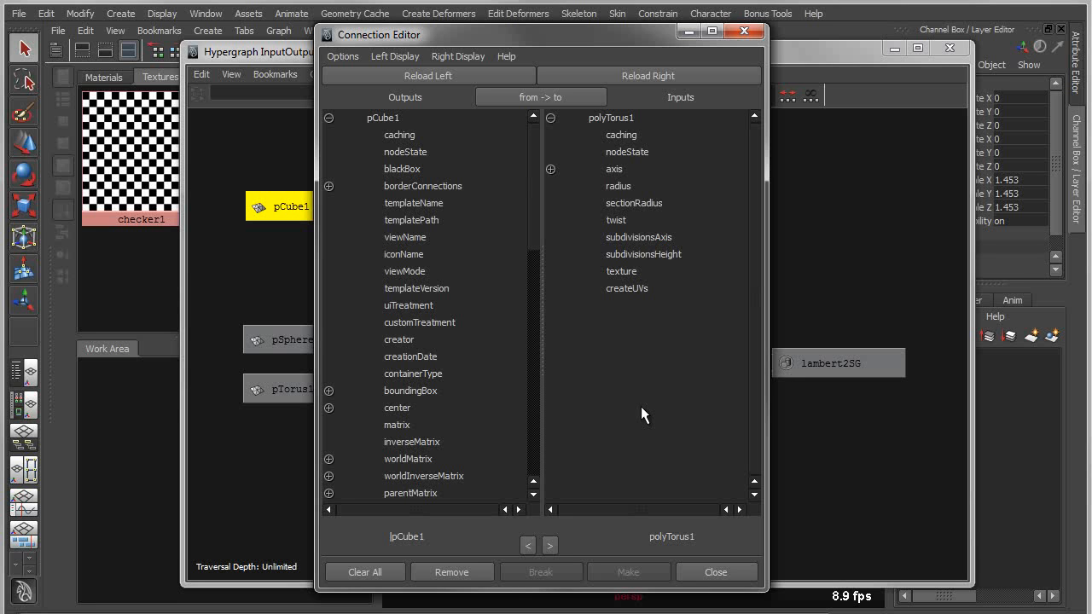
{"action": "mouse_move", "coordinate": [466, 126]}
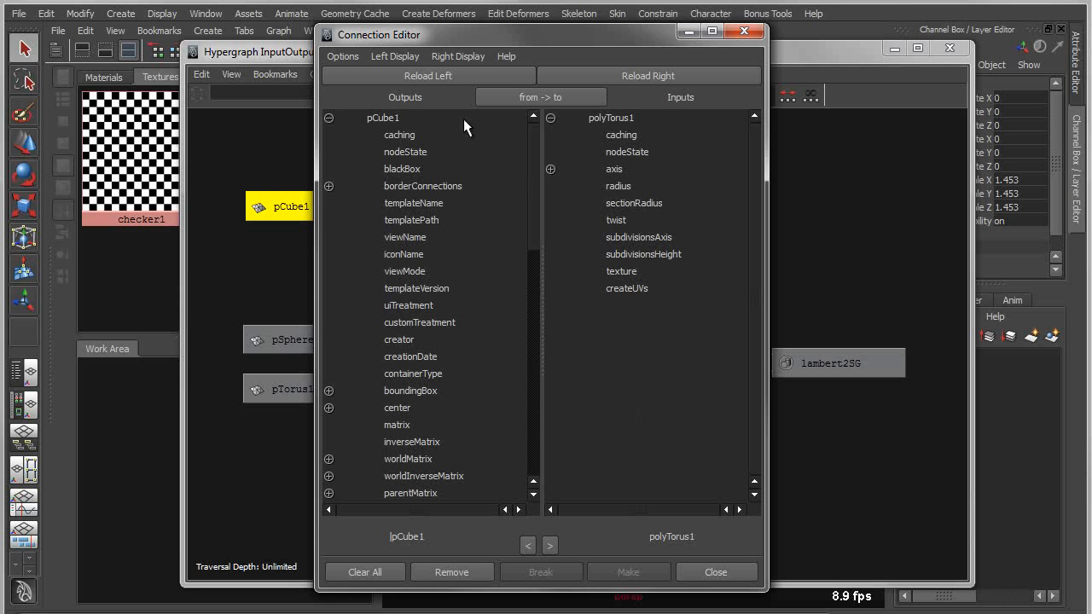
{"action": "mouse_move", "coordinate": [689, 467]}
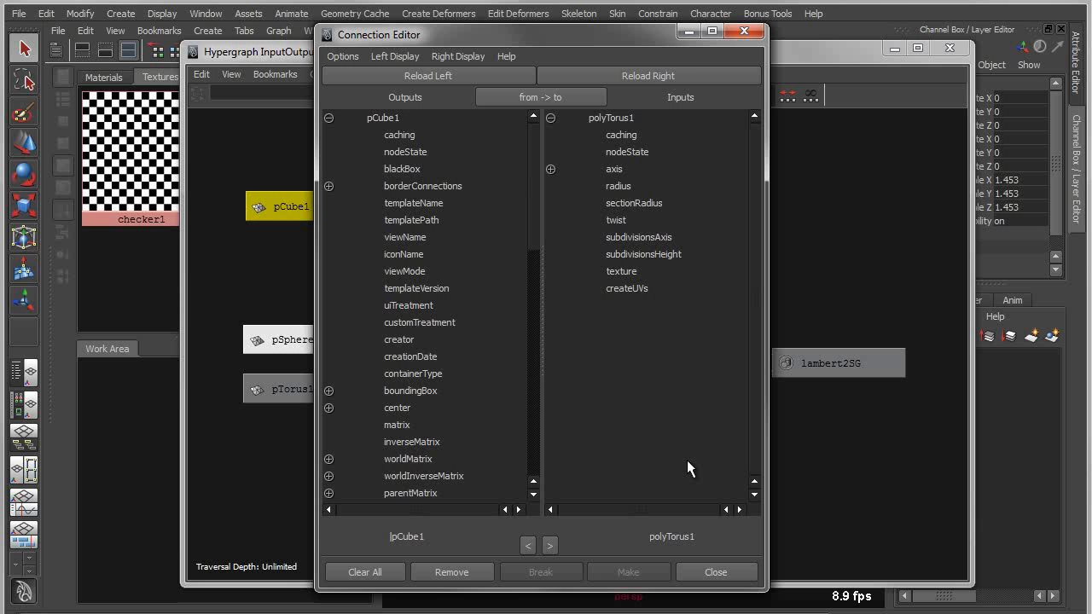
{"action": "mouse_move", "coordinate": [440, 345]}
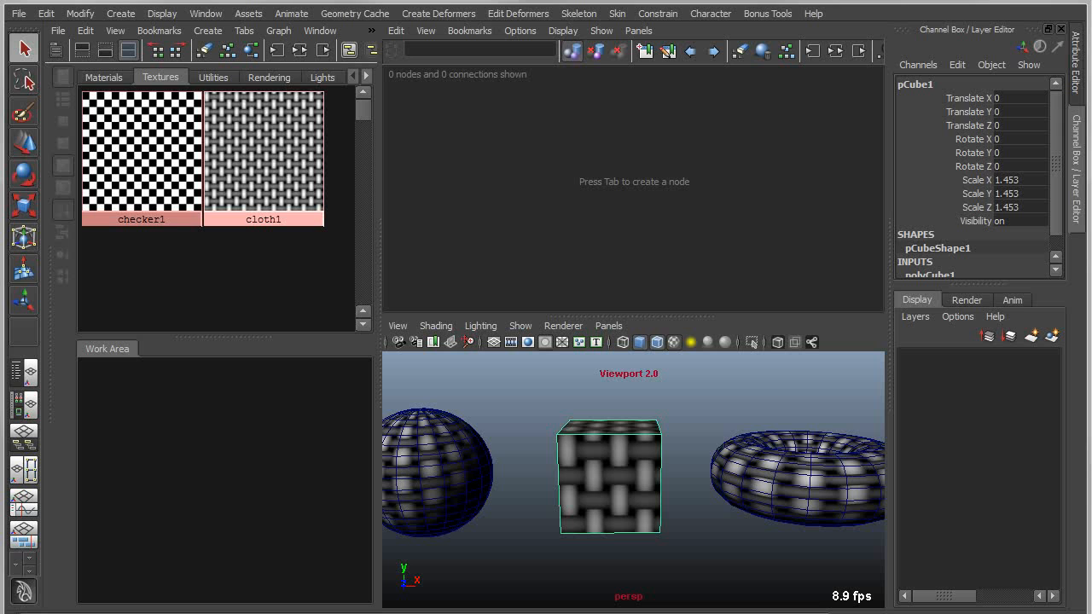
Deselect the cube and inspect the polyTorus1 and torus shape nodes in the input/output graph.
{"action": "left_click", "coordinate": [196, 461]}
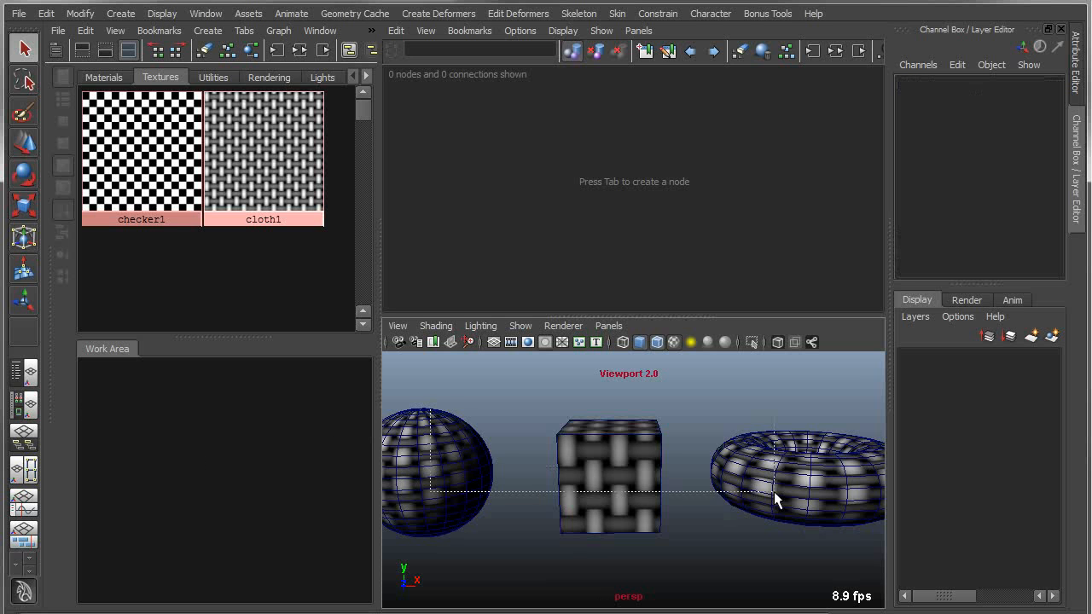
{"action": "left_click", "coordinate": [609, 474]}
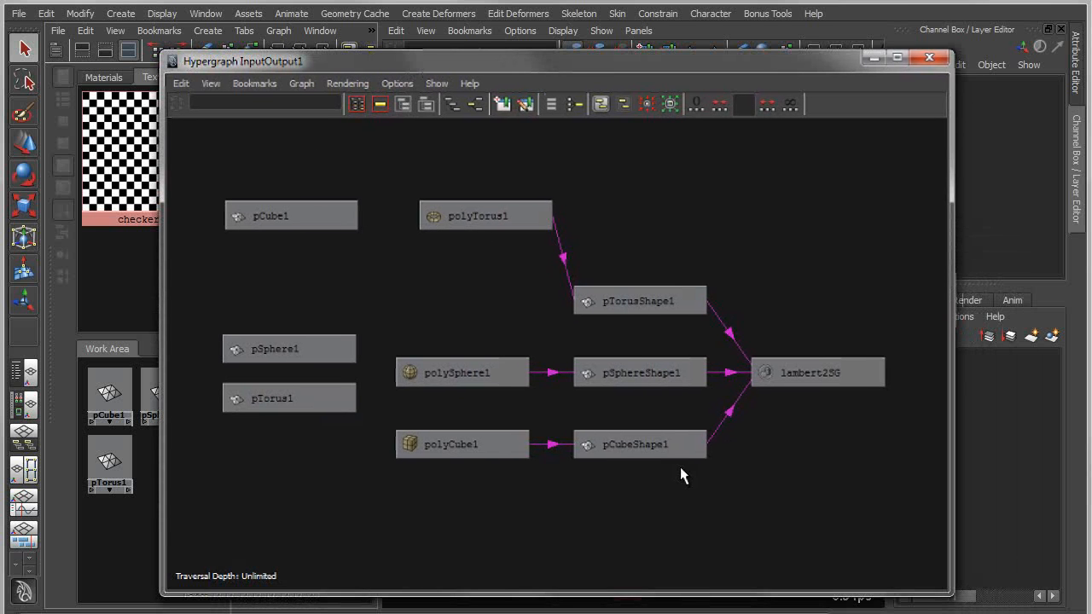
{"action": "left_click", "coordinate": [290, 215]}
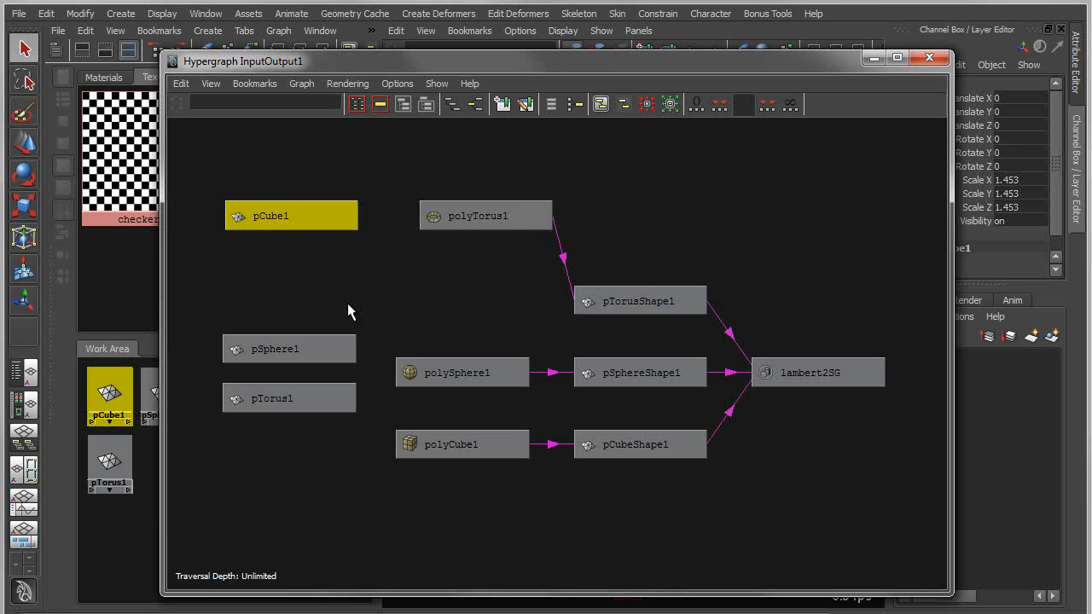
{"action": "left_click", "coordinate": [484, 215]}
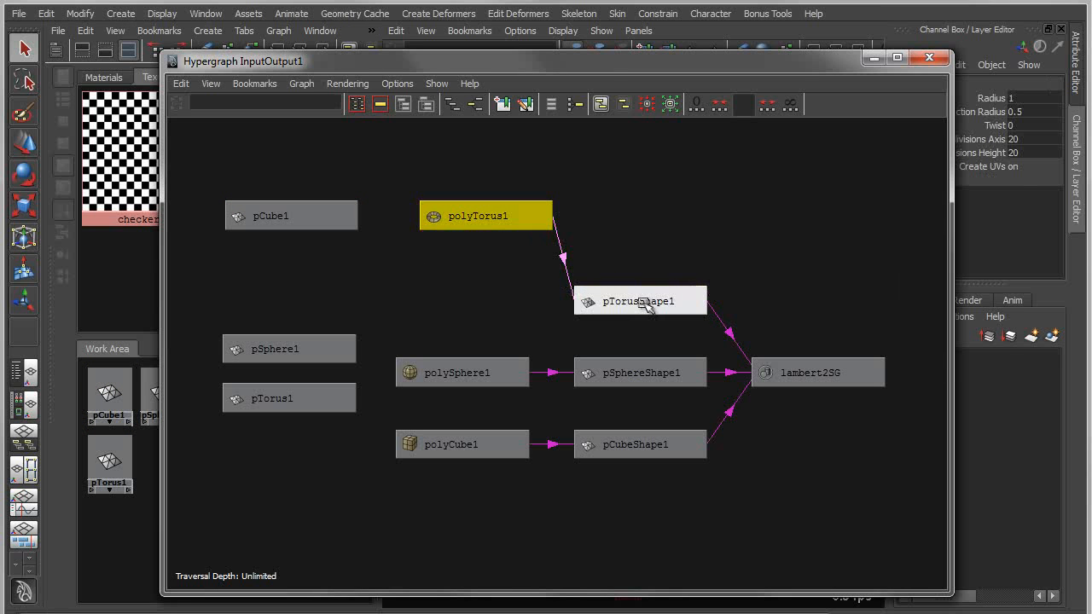
{"action": "left_click", "coordinate": [819, 371]}
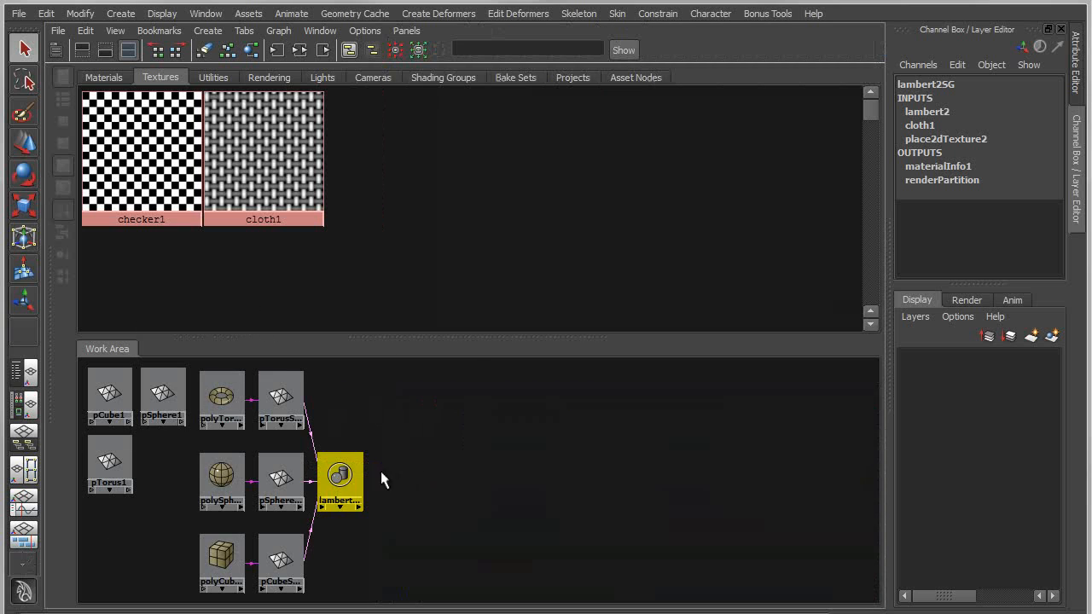
Enlarge the primitives' network nodes in the Hypershade work area.
{"action": "left_click_drag", "start_coordinate": [471, 341], "coordinate": [471, 242]}
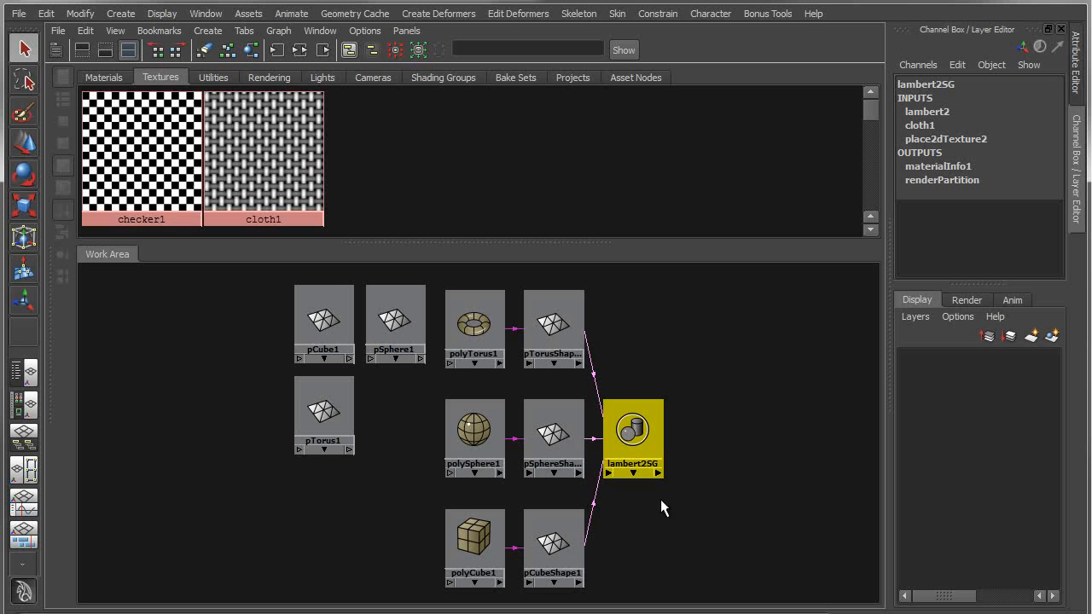
{"action": "mouse_move", "coordinate": [678, 508]}
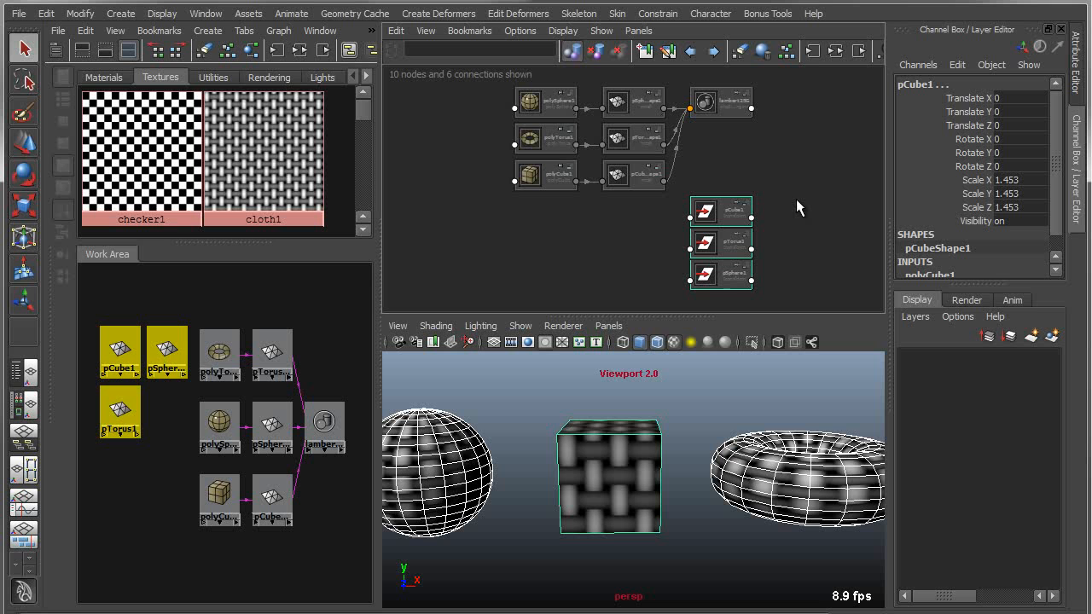
{"action": "mouse_move", "coordinate": [813, 174]}
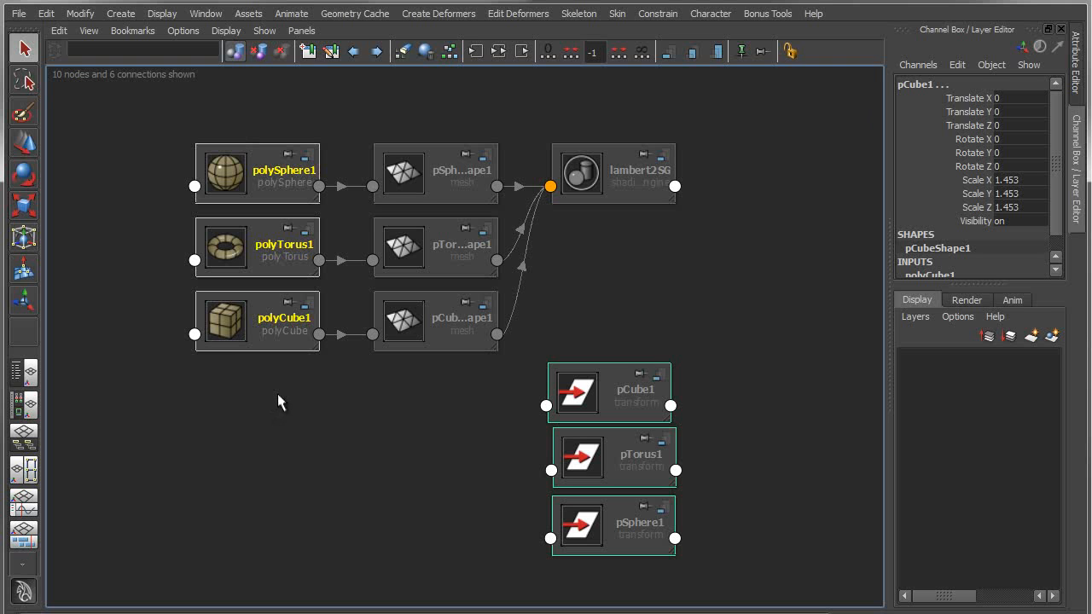
Move lambert2SG up and to the right, then place the pCube1 transform node beside it.
{"action": "left_click", "coordinate": [460, 248]}
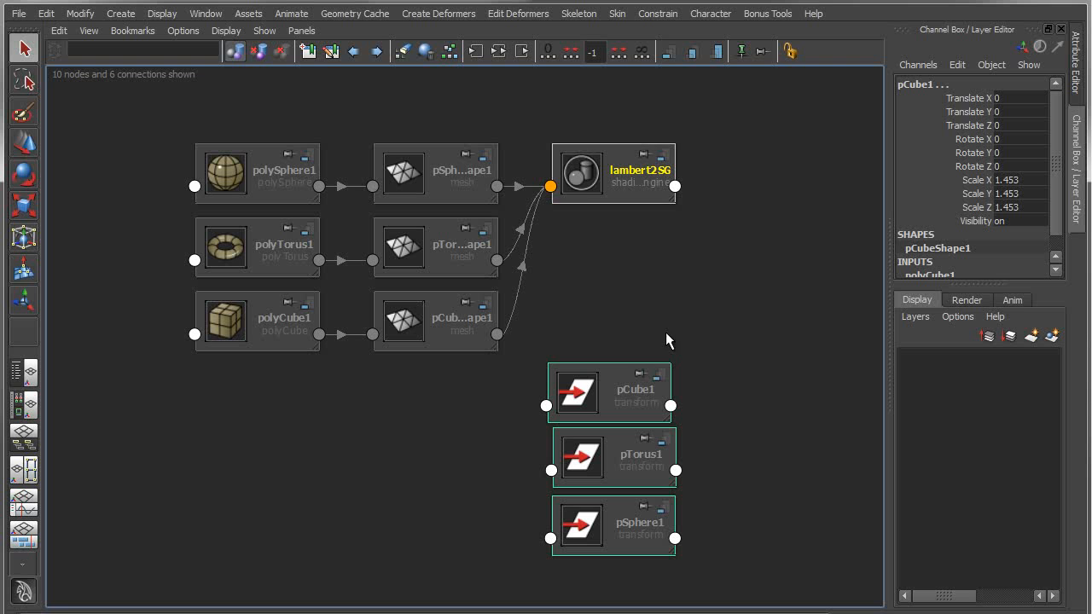
{"action": "left_click_drag", "start_coordinate": [612, 170], "coordinate": [640, 154]}
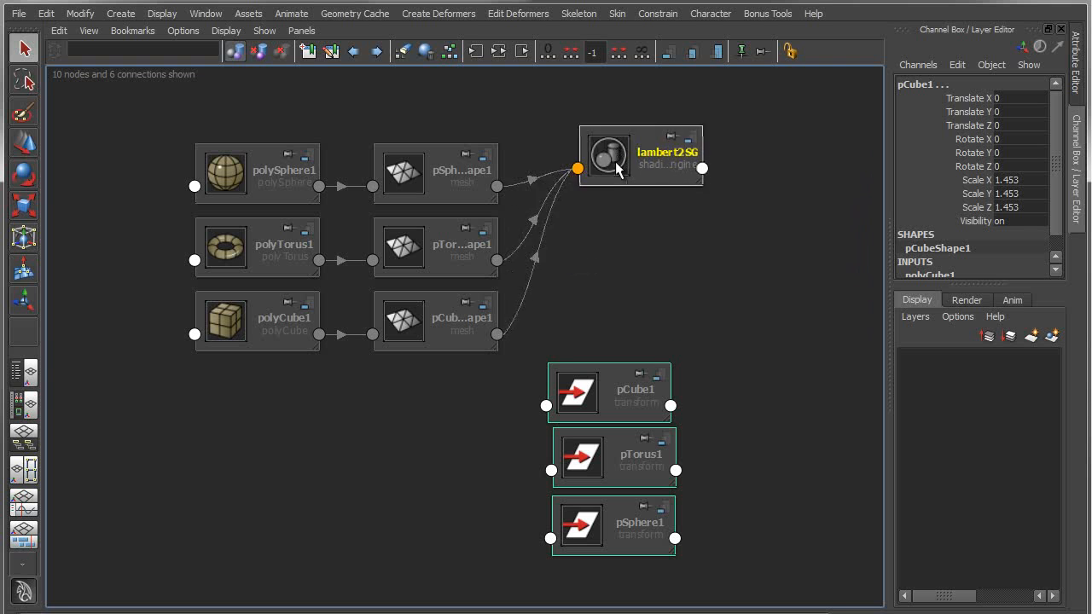
{"action": "left_click_drag", "start_coordinate": [640, 157], "coordinate": [655, 160]}
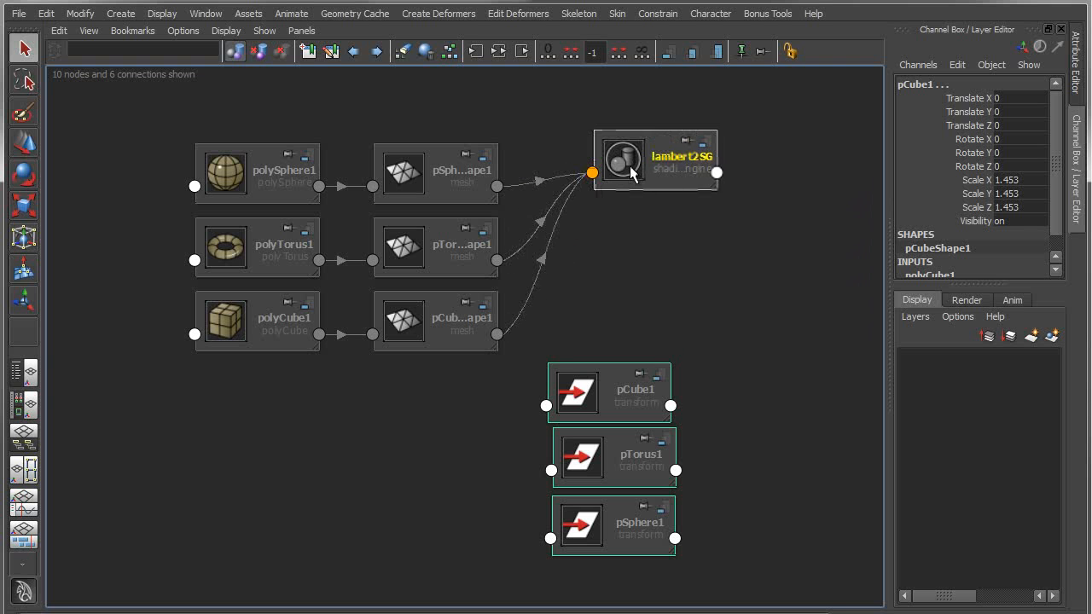
{"action": "left_click_drag", "start_coordinate": [610, 392], "coordinate": [642, 320]}
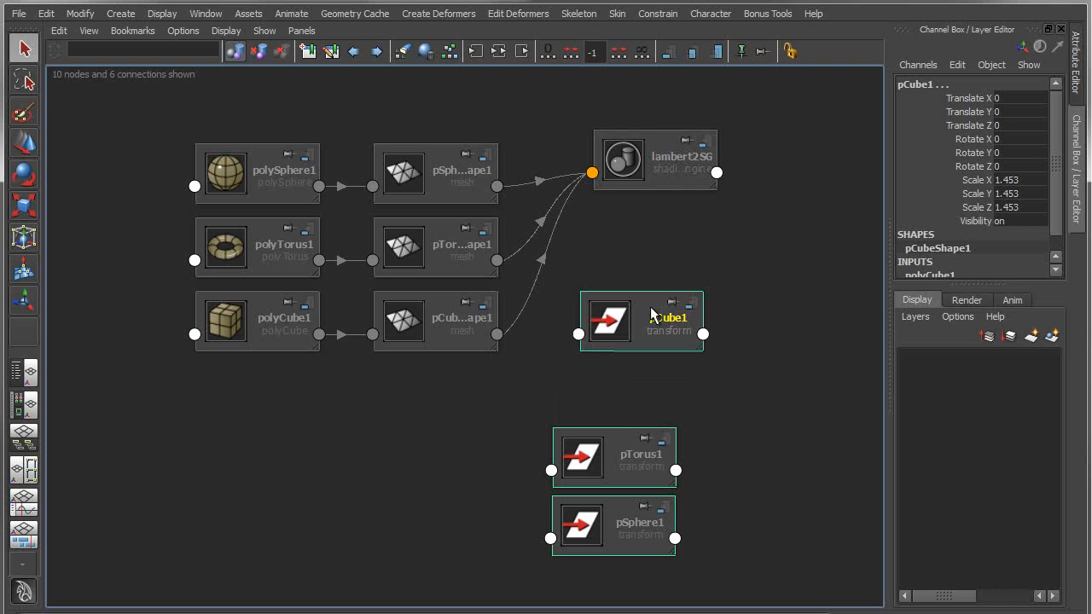
{"action": "left_click_drag", "start_coordinate": [640, 321], "coordinate": [750, 248]}
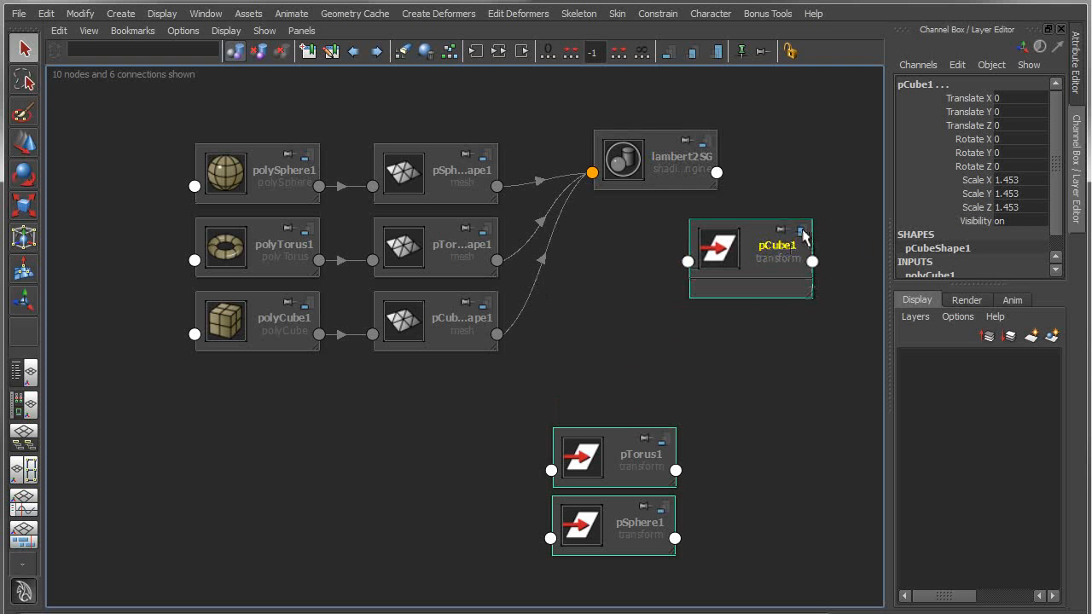
Show pCube1's attribute list on its node, then collapse it again.
{"action": "left_click", "coordinate": [800, 230]}
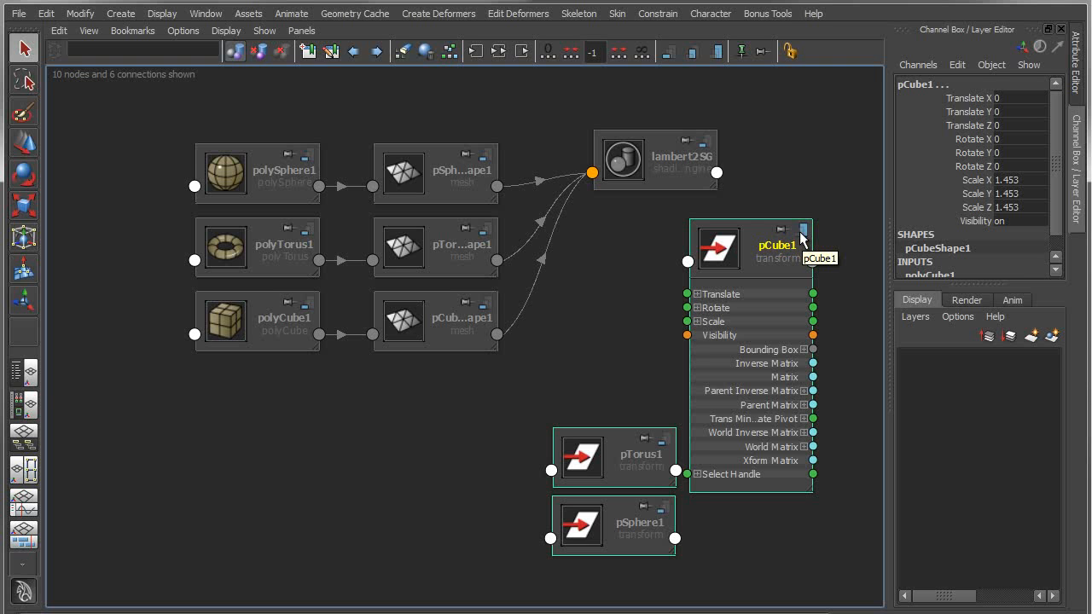
{"action": "left_click", "coordinate": [802, 232]}
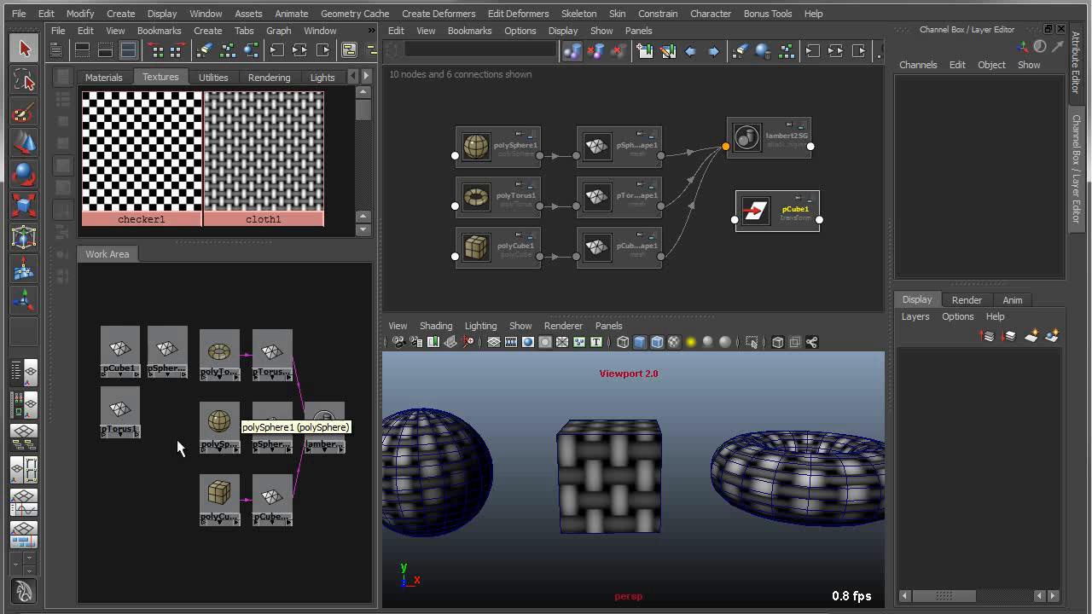
Select the sphere, torus and cube shapes and load the torus's polyTorus1 attributes showing subdivisions of 20.
{"action": "left_click", "coordinate": [167, 352]}
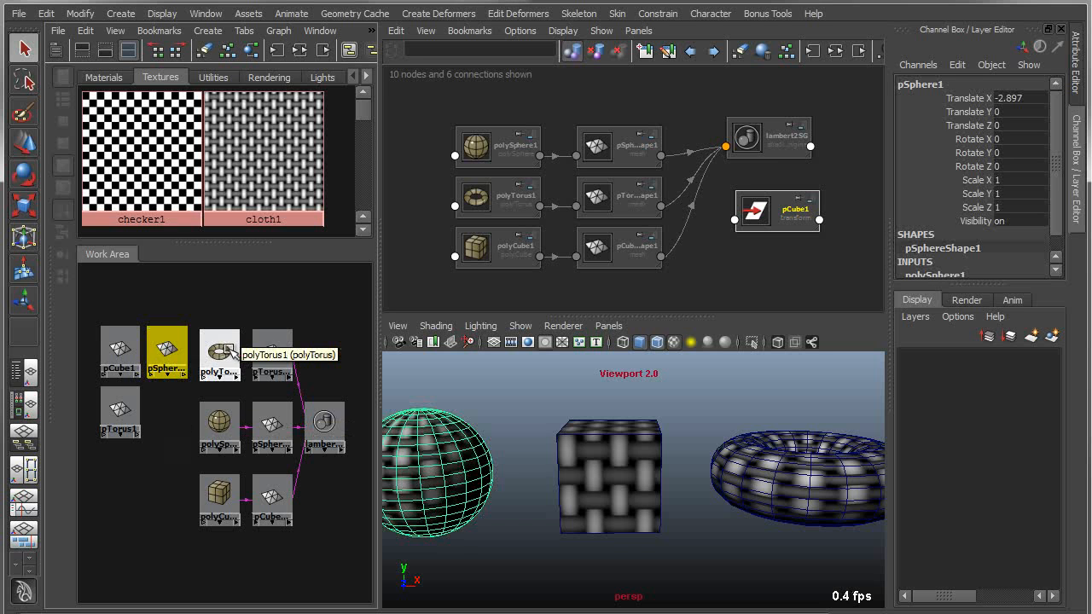
{"action": "left_click", "coordinate": [271, 351]}
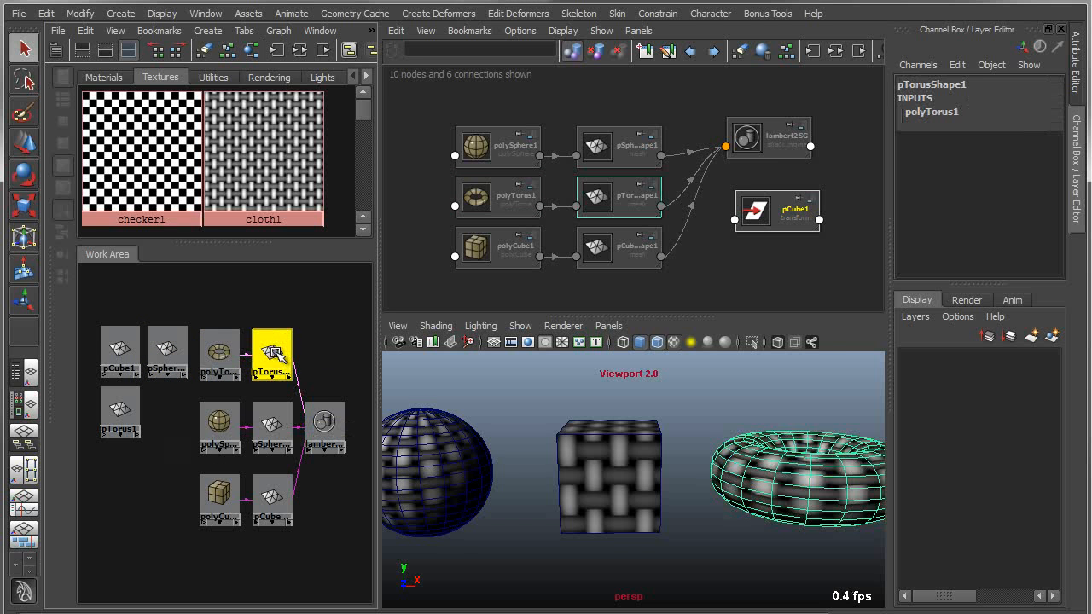
{"action": "left_click", "coordinate": [271, 502]}
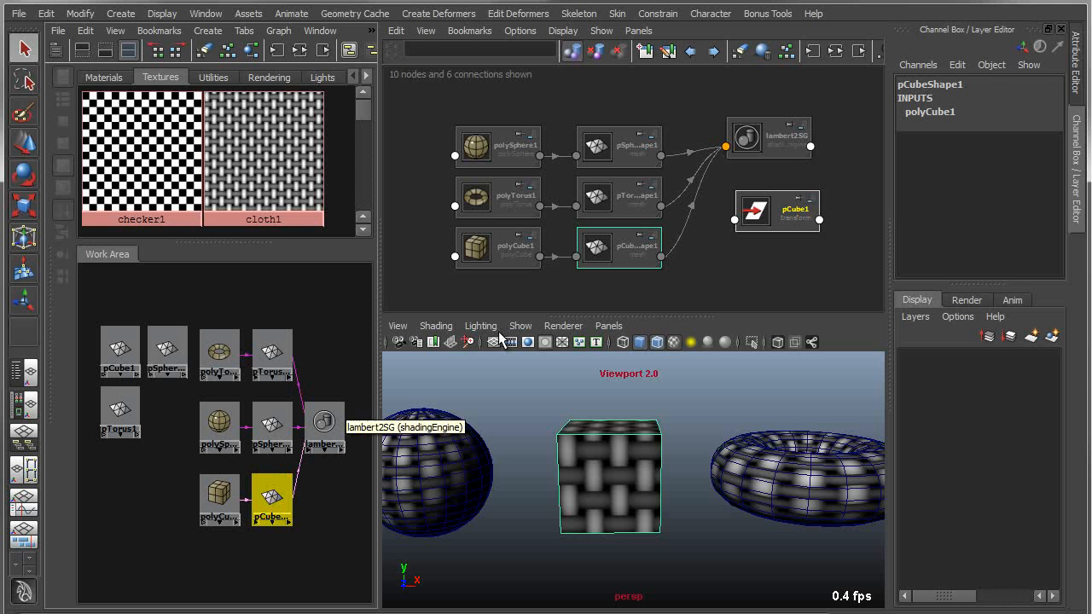
{"action": "mouse_move", "coordinate": [724, 264]}
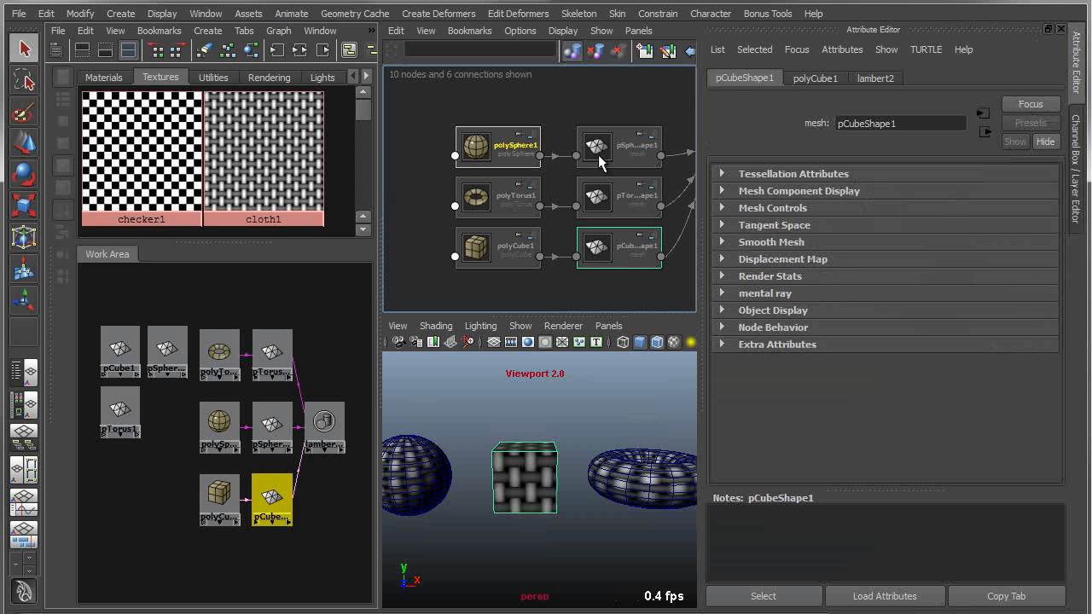
{"action": "mouse_move", "coordinate": [773, 181]}
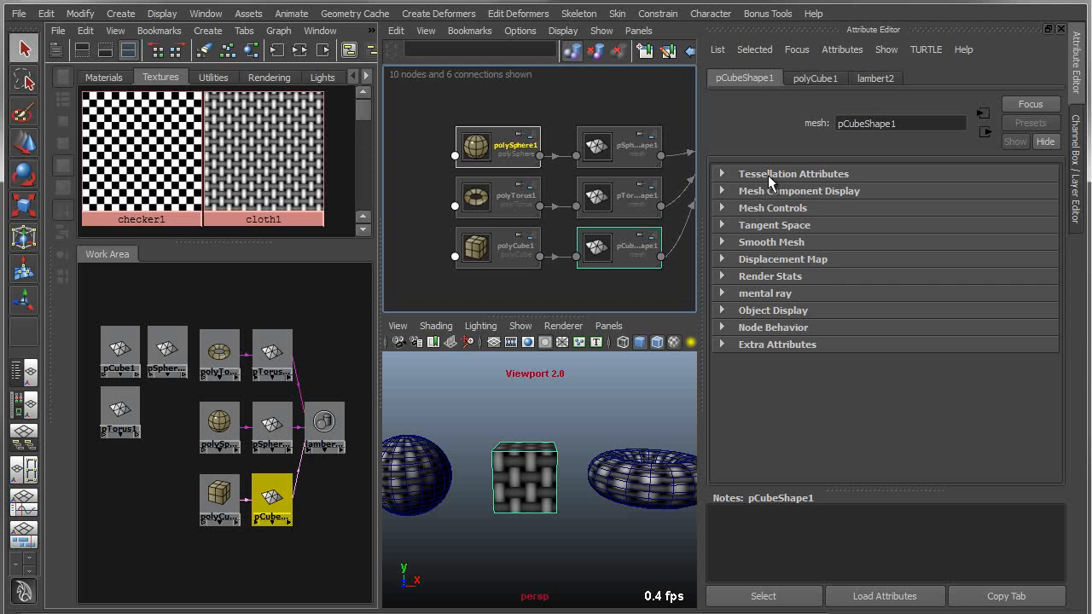
{"action": "mouse_move", "coordinate": [581, 133]}
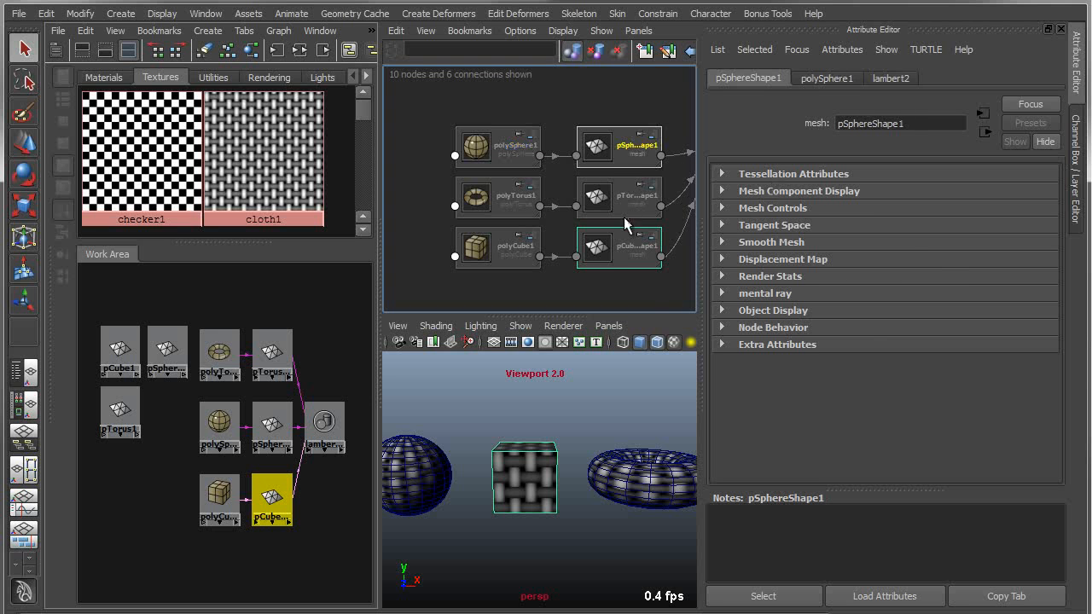
{"action": "left_click", "coordinate": [826, 78]}
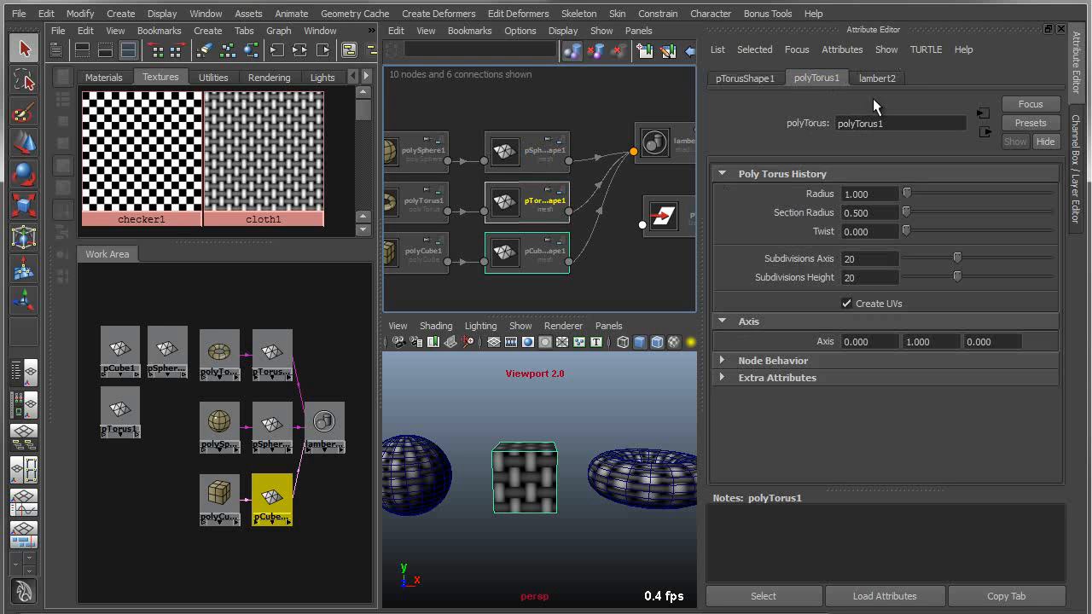
{"action": "mouse_move", "coordinate": [505, 534]}
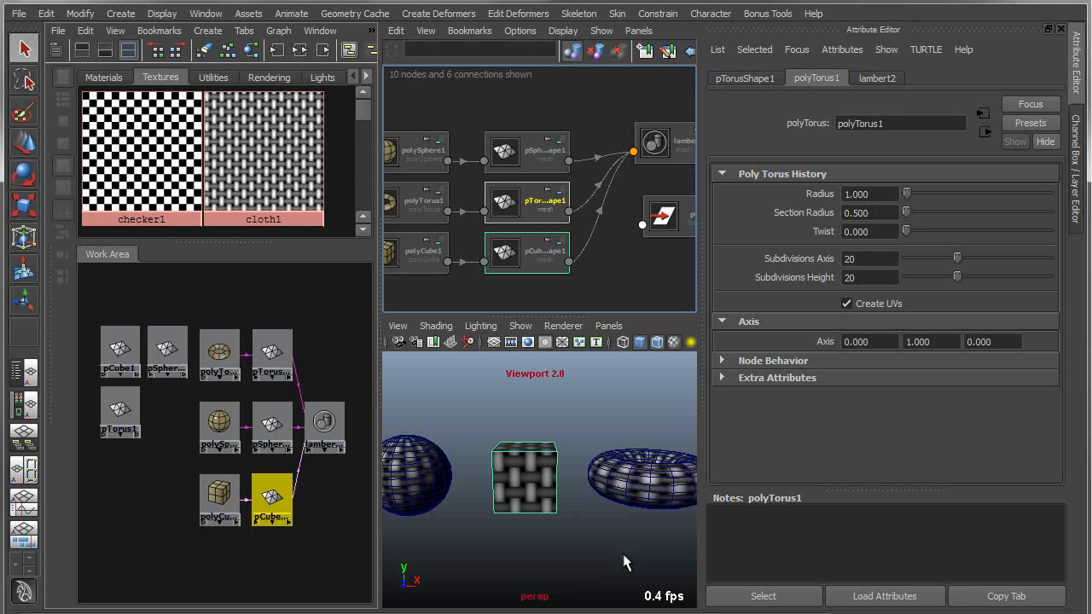
{"action": "mouse_move", "coordinate": [493, 212]}
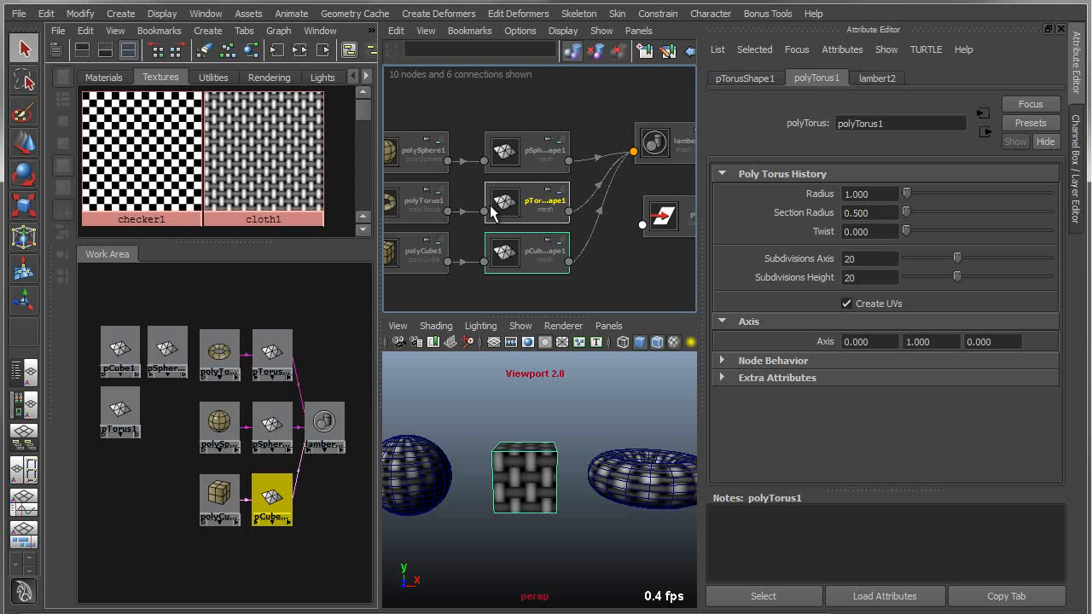
{"action": "mouse_move", "coordinate": [545, 232]}
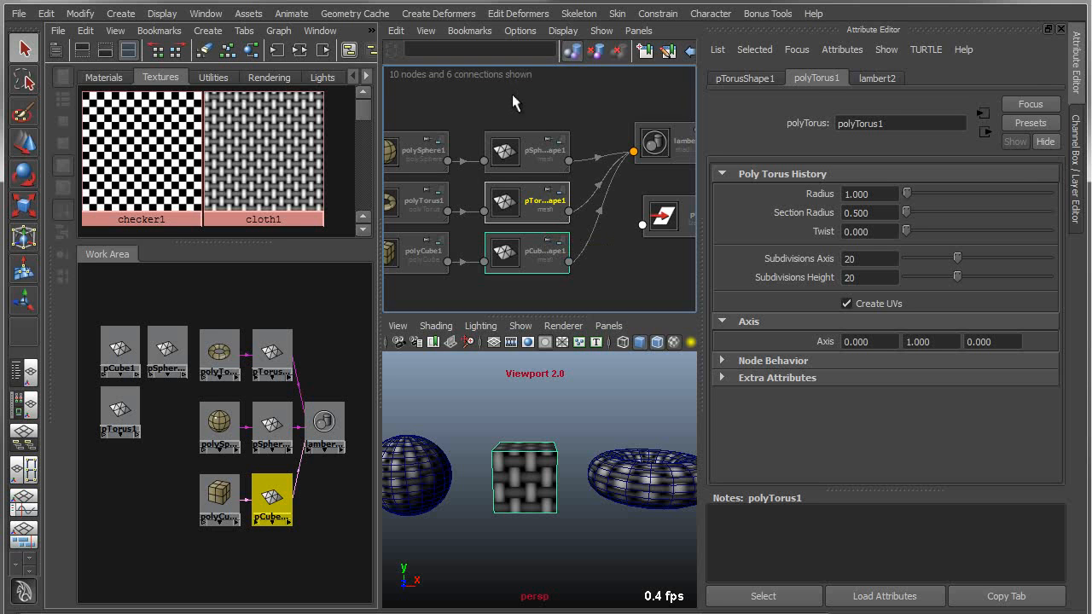
{"action": "mouse_move", "coordinate": [394, 269]}
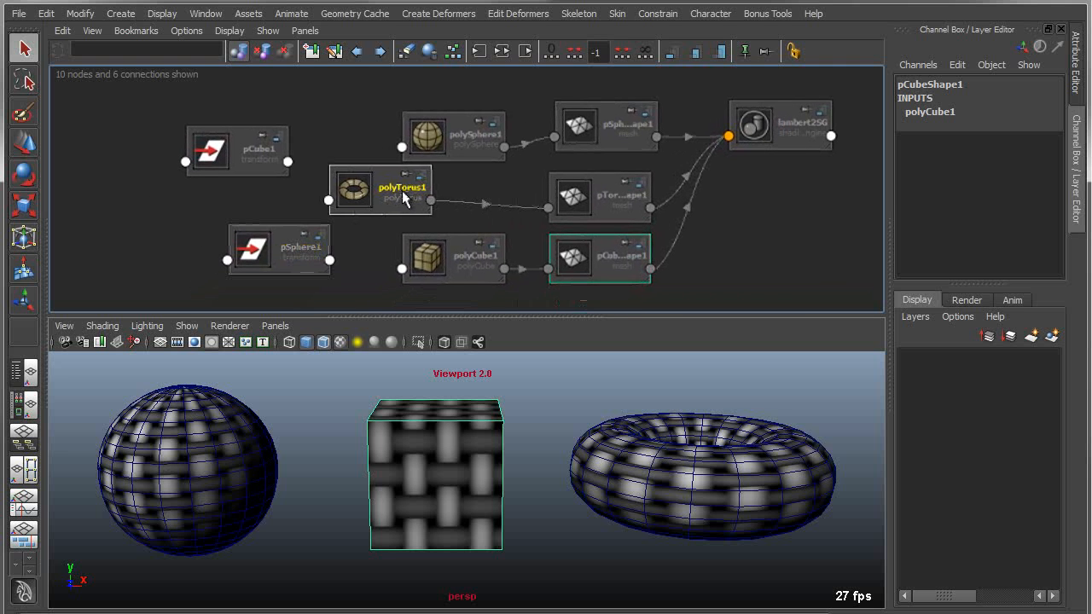
Reposition polyTorus1 and spread the three transform nodes apart in the graph.
{"action": "left_click_drag", "start_coordinate": [406, 202], "coordinate": [342, 298]}
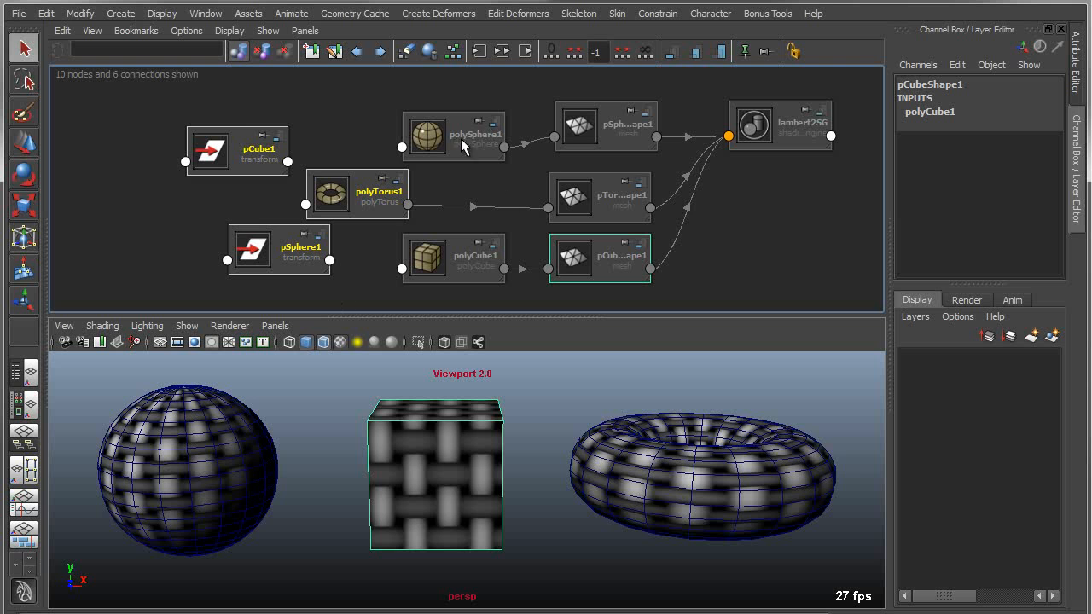
{"action": "mouse_move", "coordinate": [264, 137]}
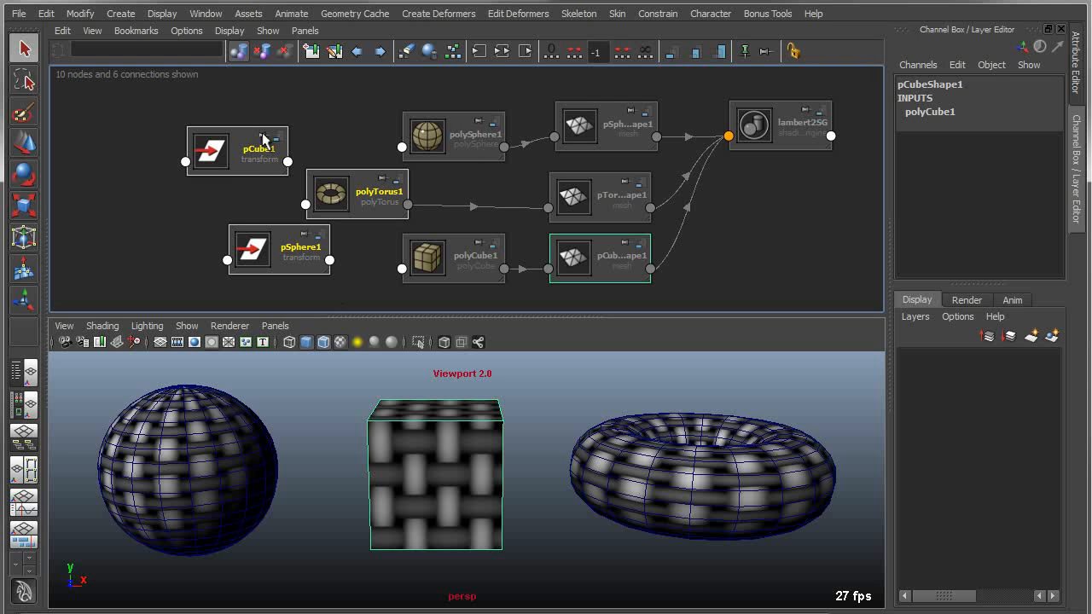
{"action": "mouse_move", "coordinate": [742, 51]}
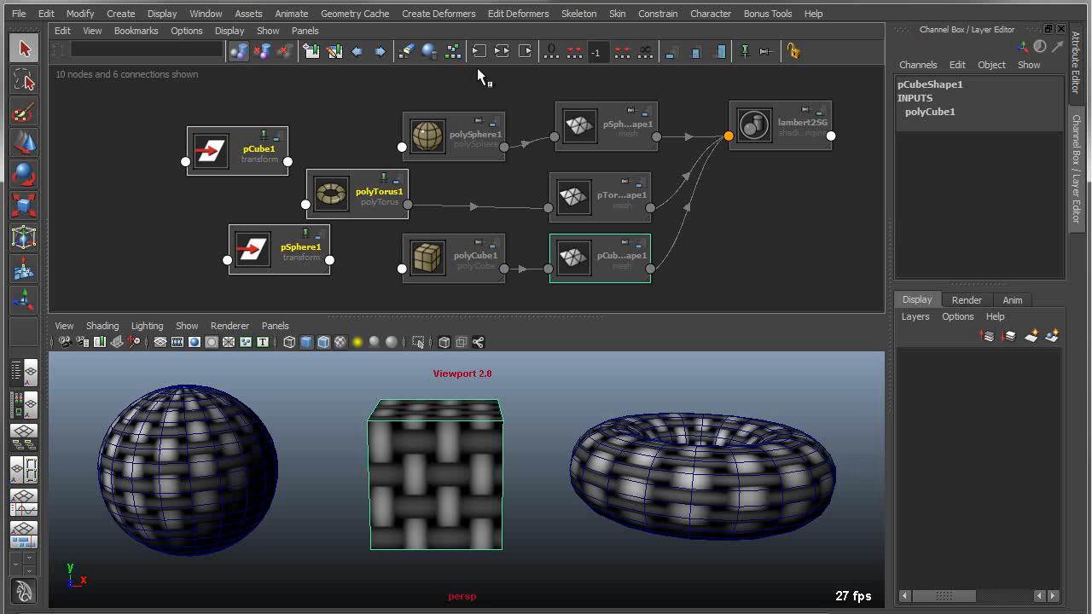
{"action": "mouse_move", "coordinate": [403, 53]}
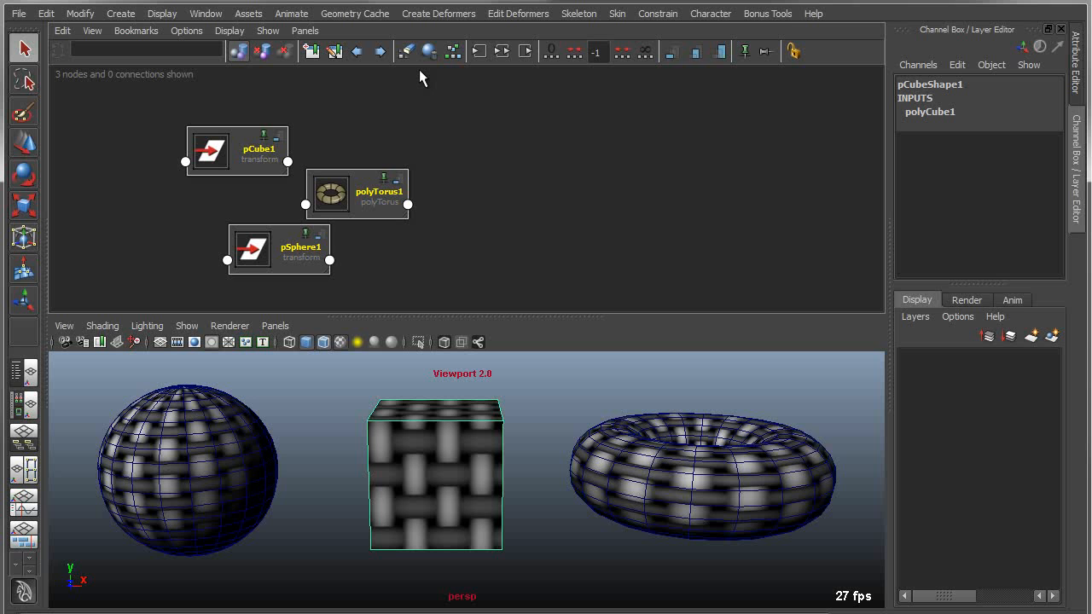
{"action": "left_click_drag", "start_coordinate": [356, 191], "coordinate": [604, 167]}
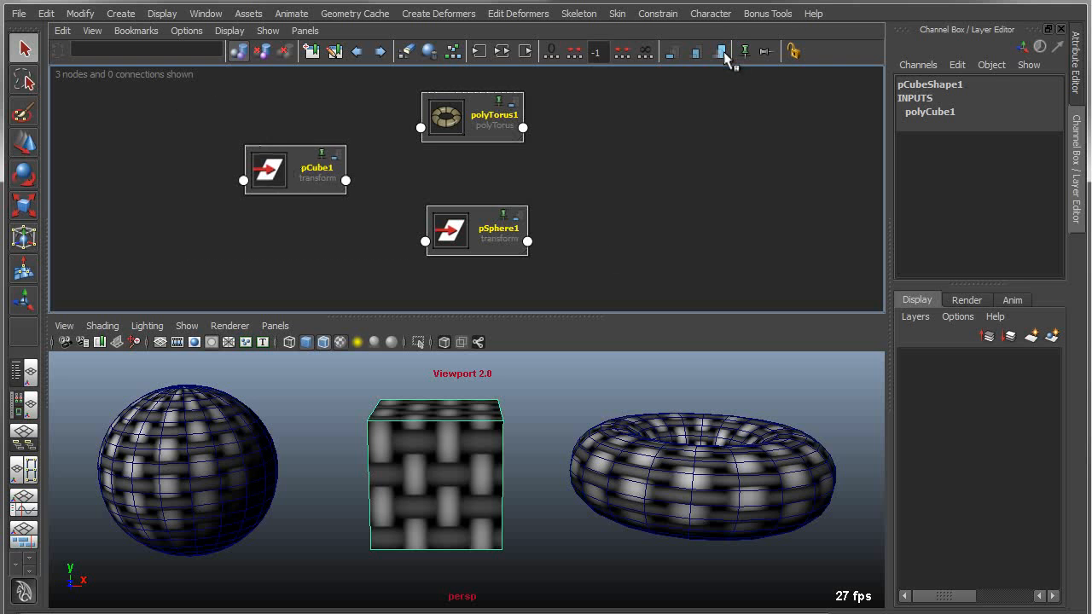
Connect pCube1 Translate to pSphere1 Scale and move the cube to watch the sphere rescale.
{"action": "left_click", "coordinate": [717, 51]}
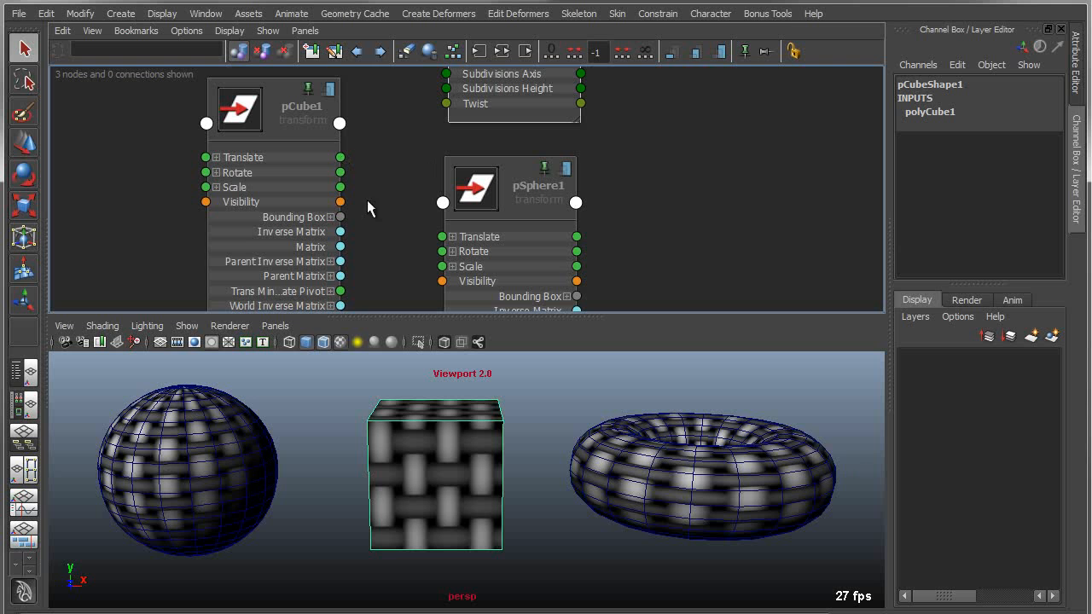
{"action": "mouse_move", "coordinate": [467, 286]}
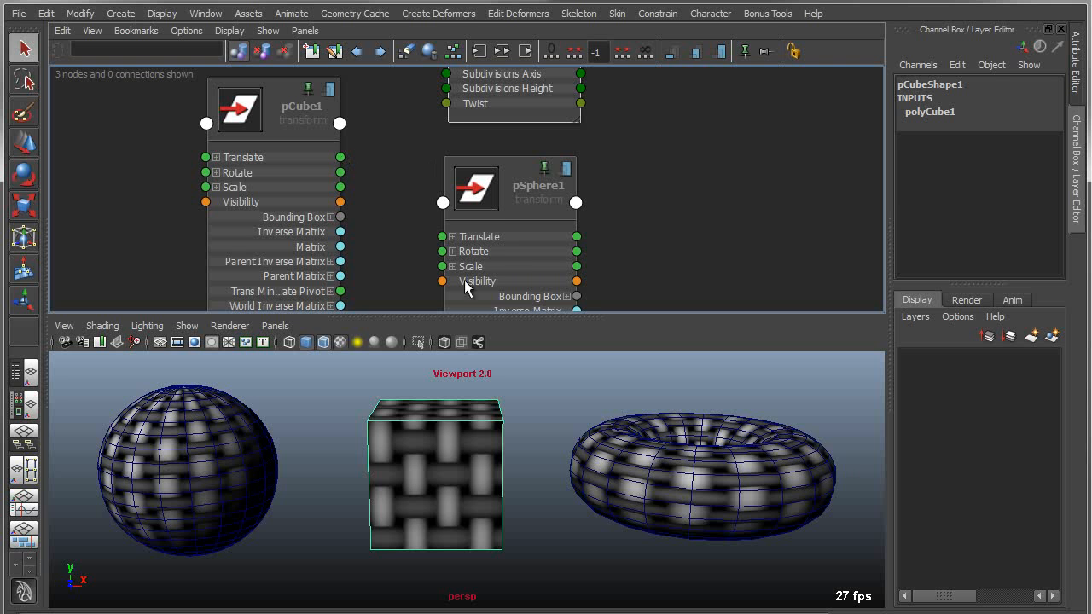
{"action": "left_click_drag", "start_coordinate": [341, 157], "coordinate": [443, 203]}
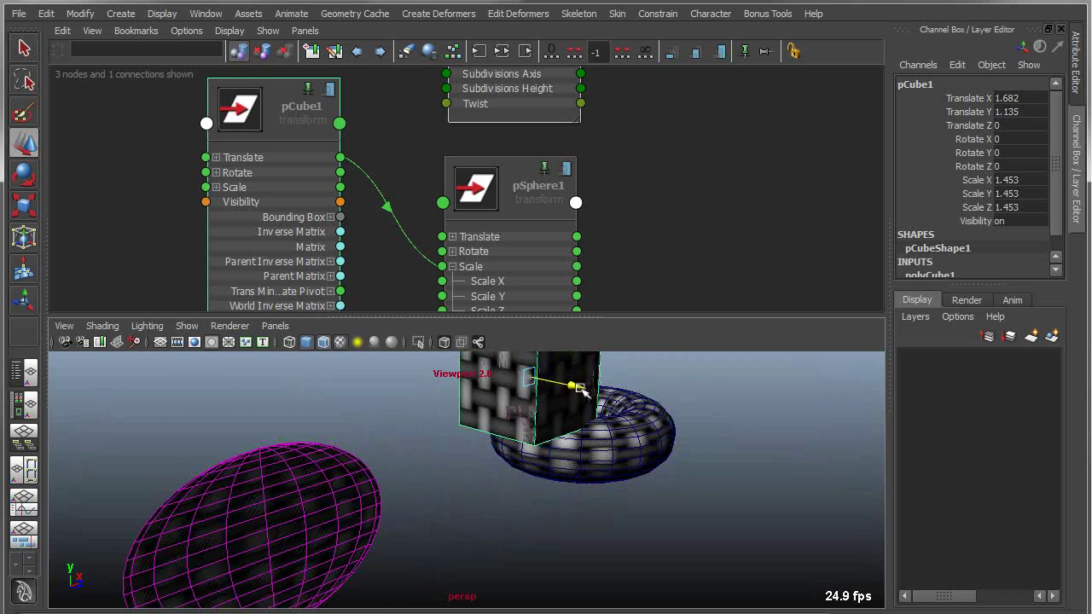
{"action": "left_click_drag", "start_coordinate": [570, 386], "coordinate": [618, 406]}
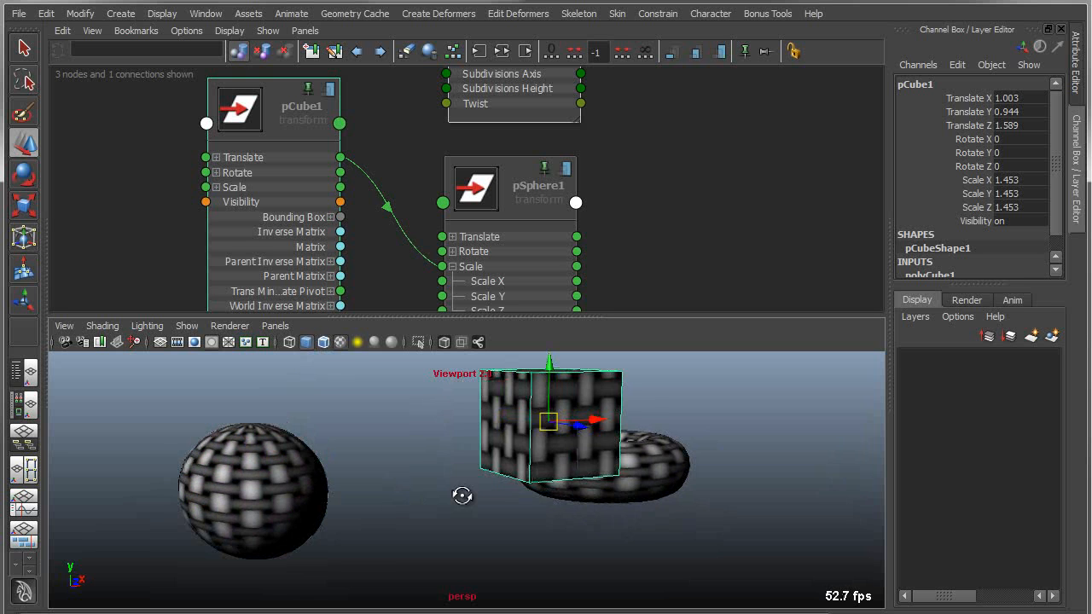
{"action": "left_click_drag", "start_coordinate": [549, 418], "coordinate": [423, 406]}
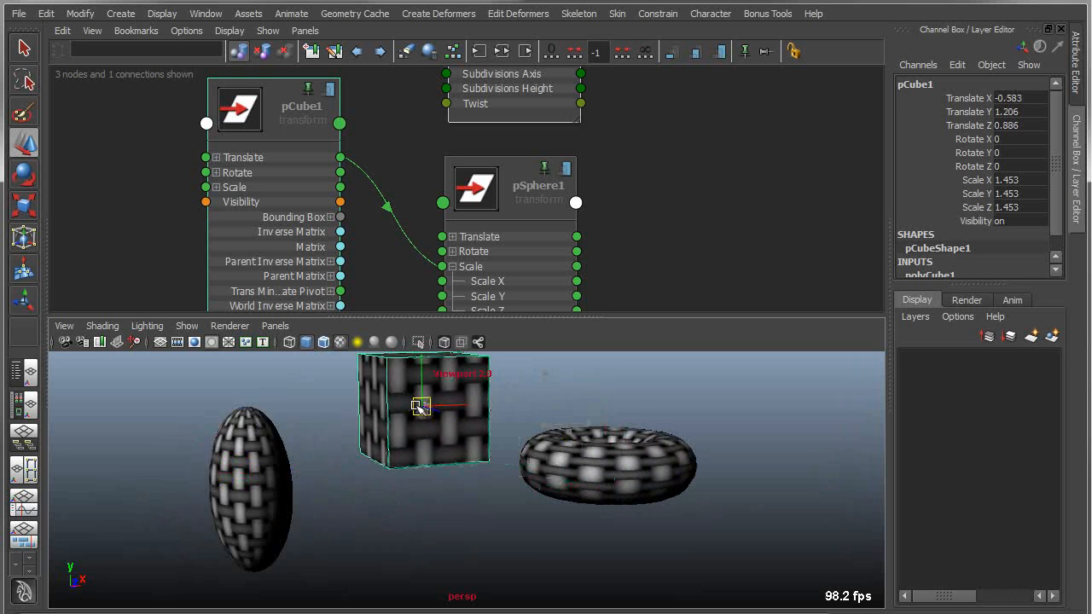
{"action": "left_click_drag", "start_coordinate": [423, 408], "coordinate": [537, 427]}
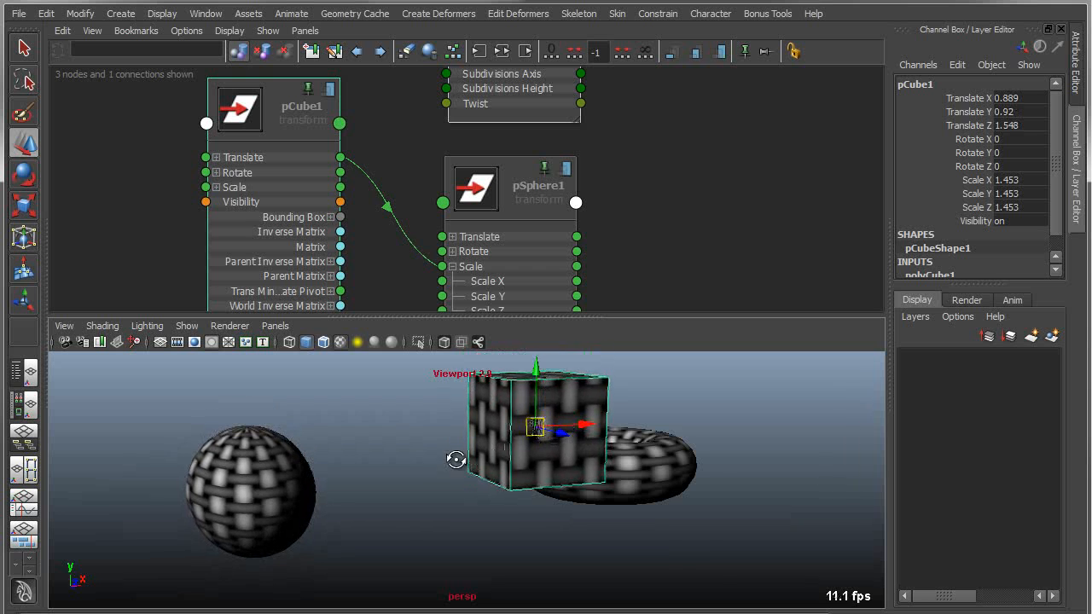
{"action": "left_click", "coordinate": [215, 157]}
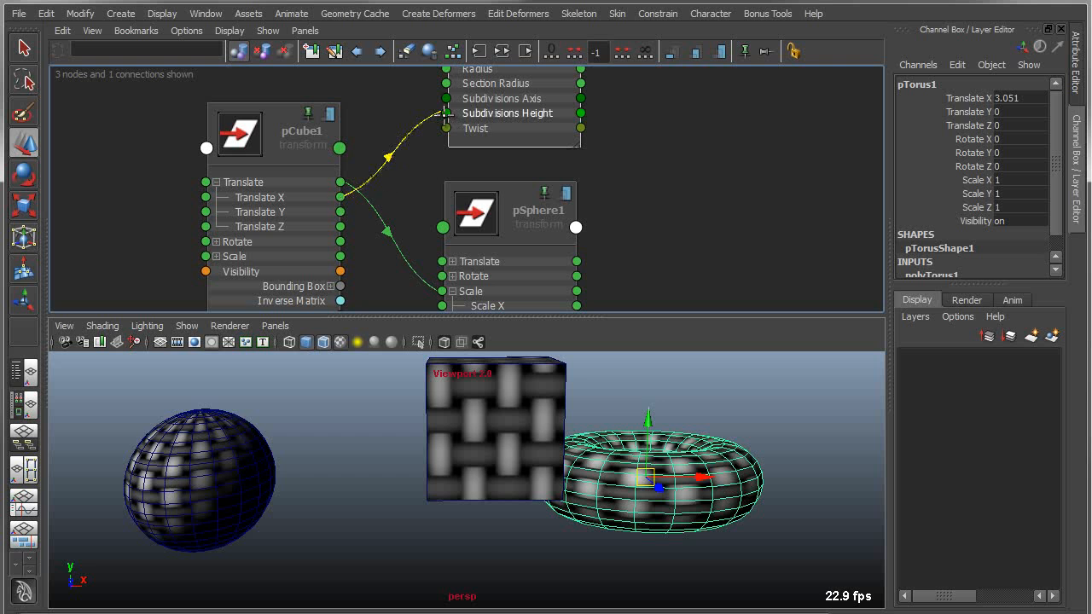
Connect pCube1 Translate to polyTorus1 Subdivisions Axis and Height, then move the cube to test.
{"action": "left_click_drag", "start_coordinate": [340, 147], "coordinate": [443, 97]}
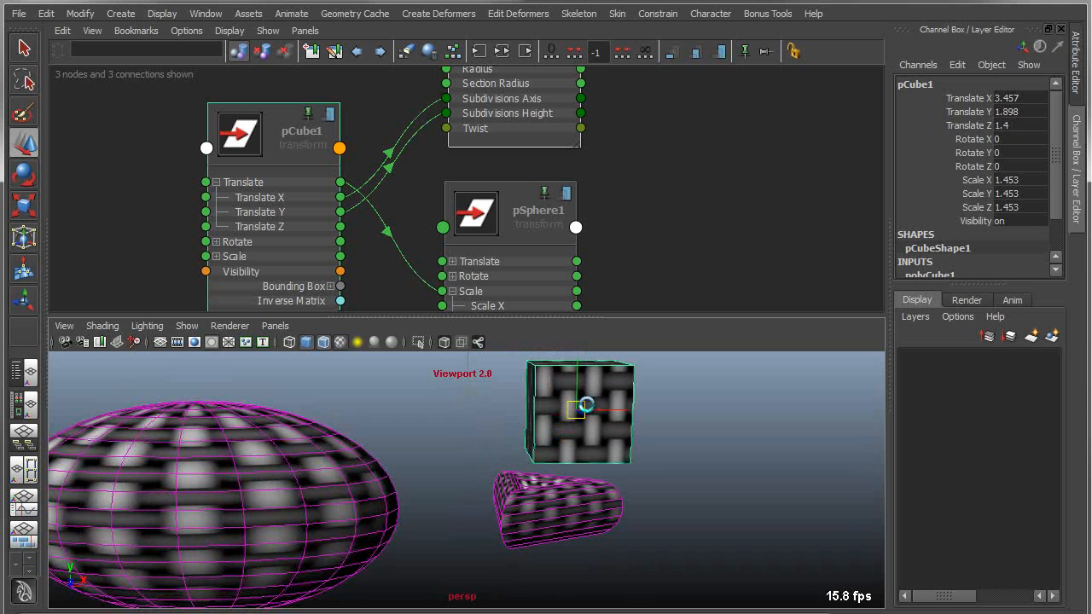
{"action": "left_click_drag", "start_coordinate": [584, 406], "coordinate": [532, 406]}
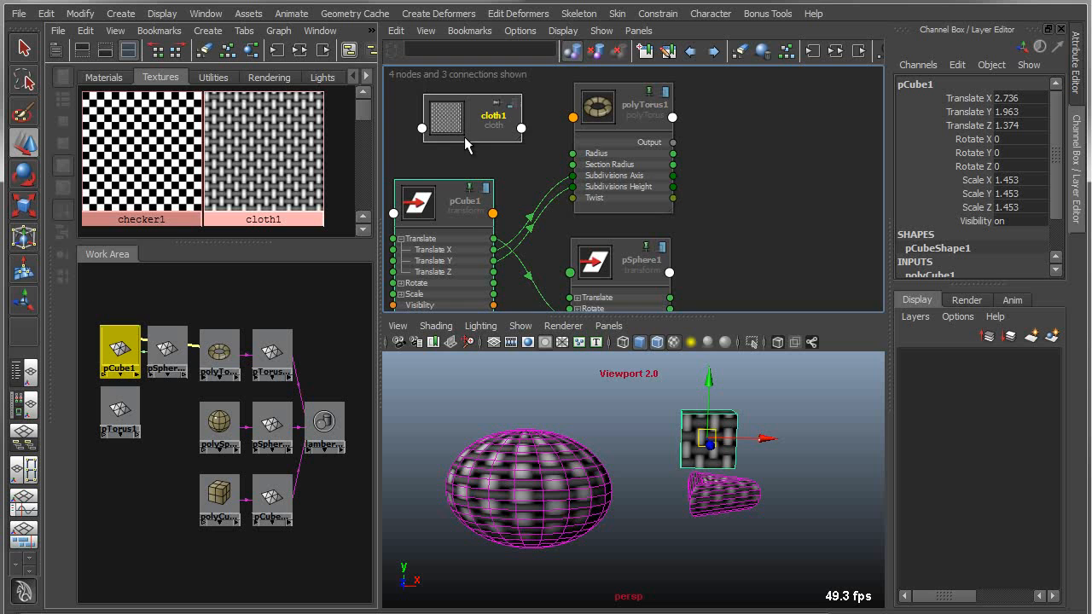
Drag cloth1 from Hypershade into the graph with all attributes shown, drive its colour from pCube1 Translate, move the cube.
{"action": "left_click_drag", "start_coordinate": [474, 120], "coordinate": [793, 179]}
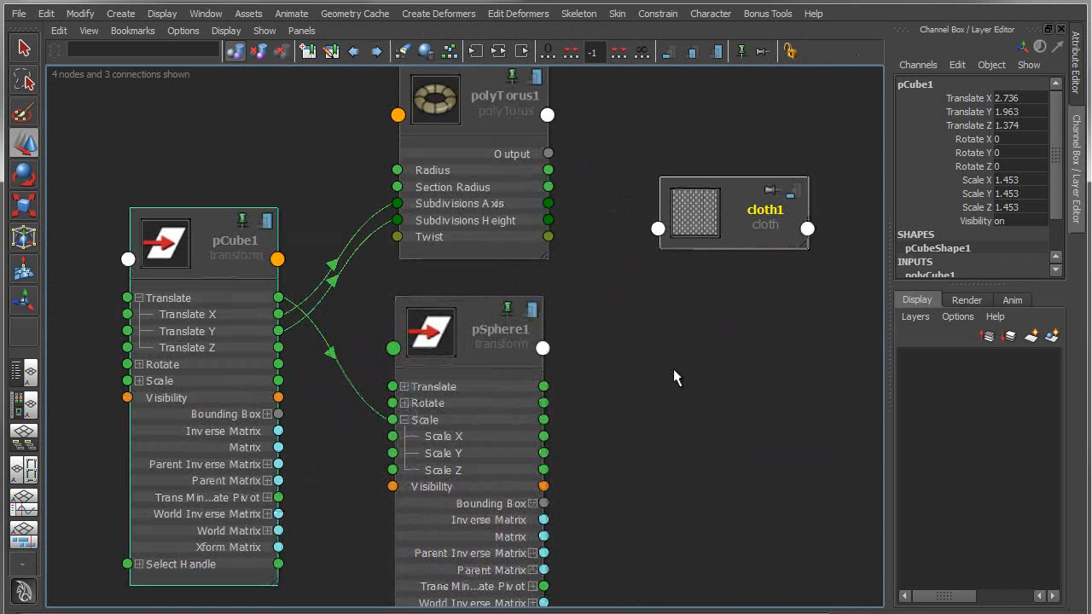
{"action": "right_click", "coordinate": [737, 213]}
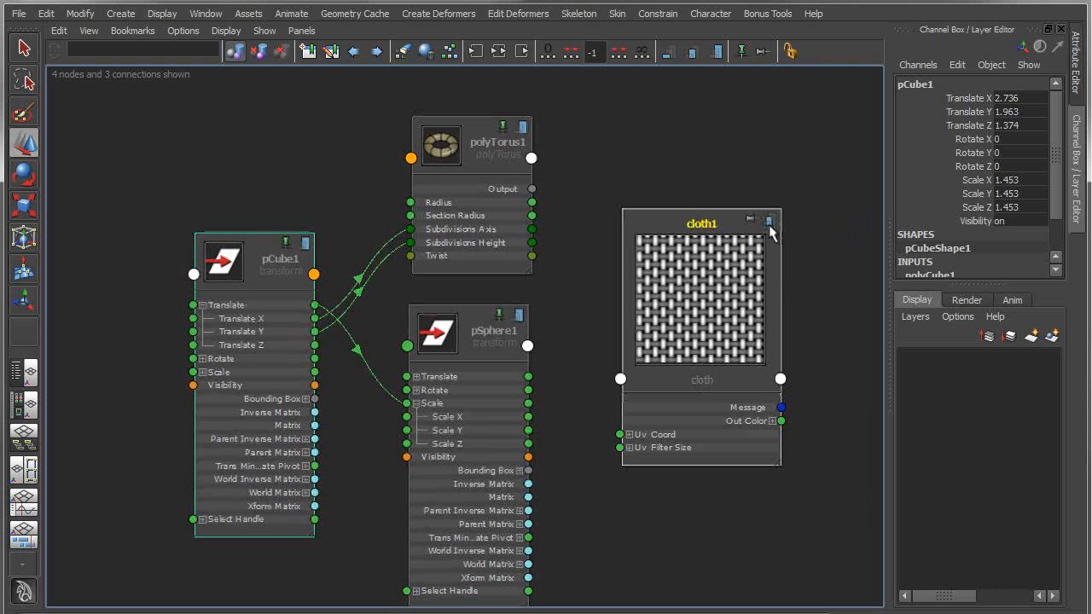
{"action": "left_click", "coordinate": [771, 220]}
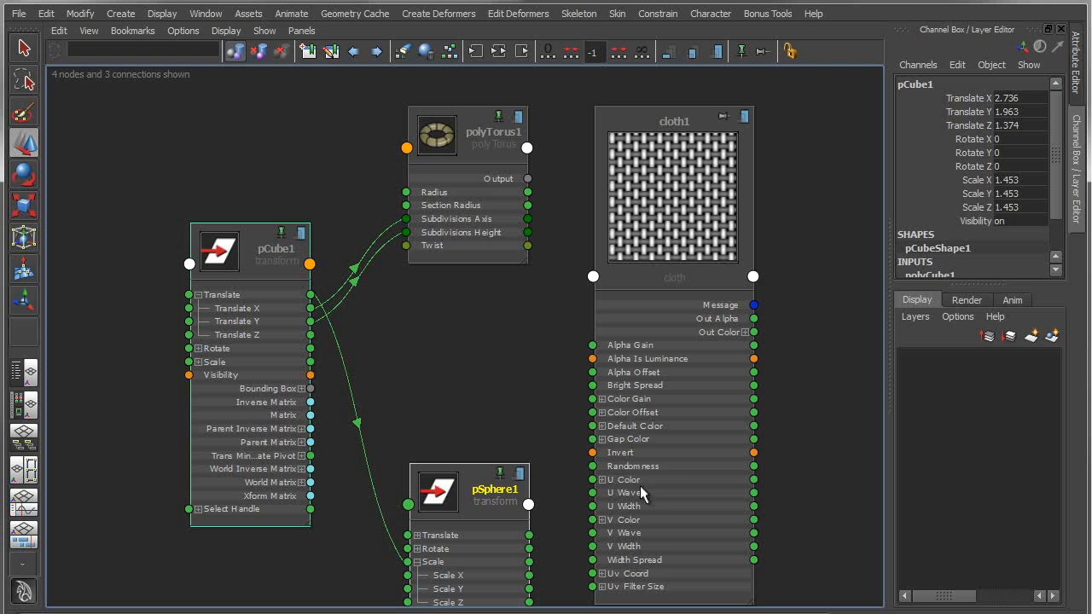
{"action": "mouse_move", "coordinate": [223, 297]}
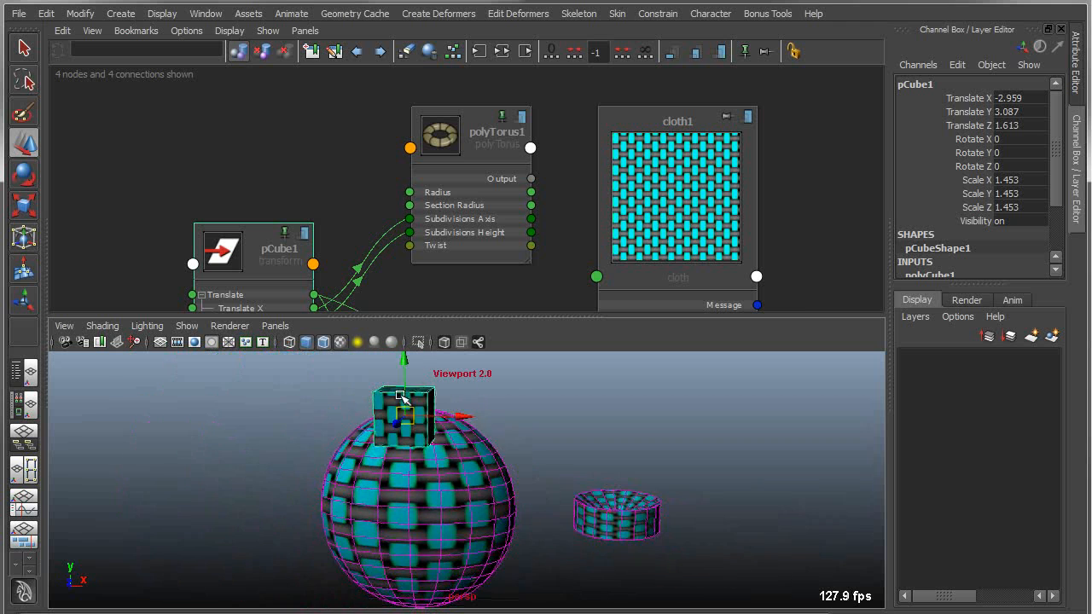
{"action": "left_click_drag", "start_coordinate": [406, 396], "coordinate": [691, 447]}
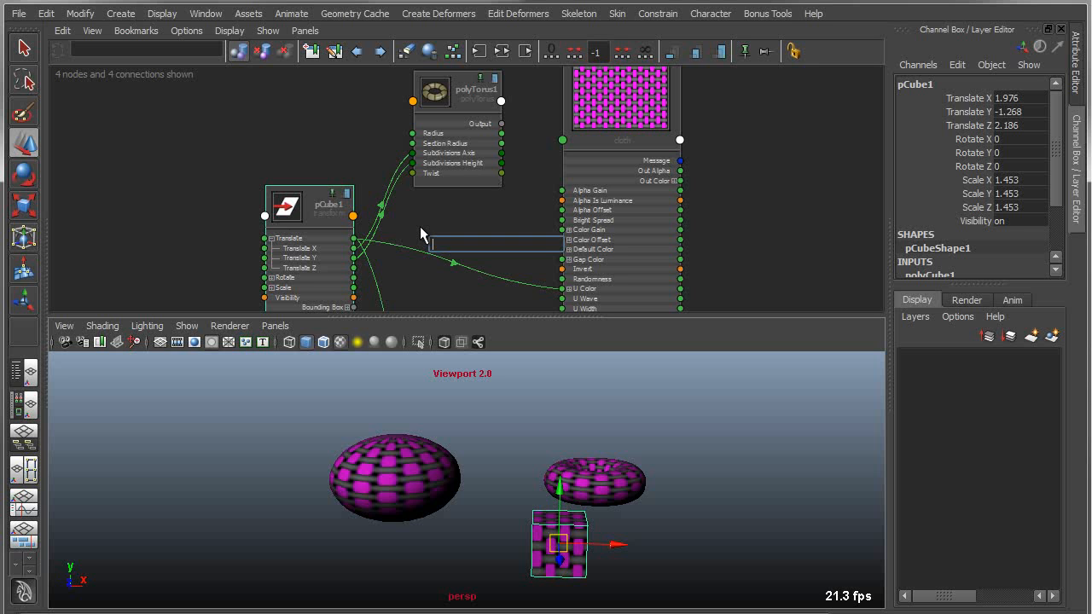
Create a reverse node via the Tab search and expand its attributes.
{"action": "type", "text": "rever"}
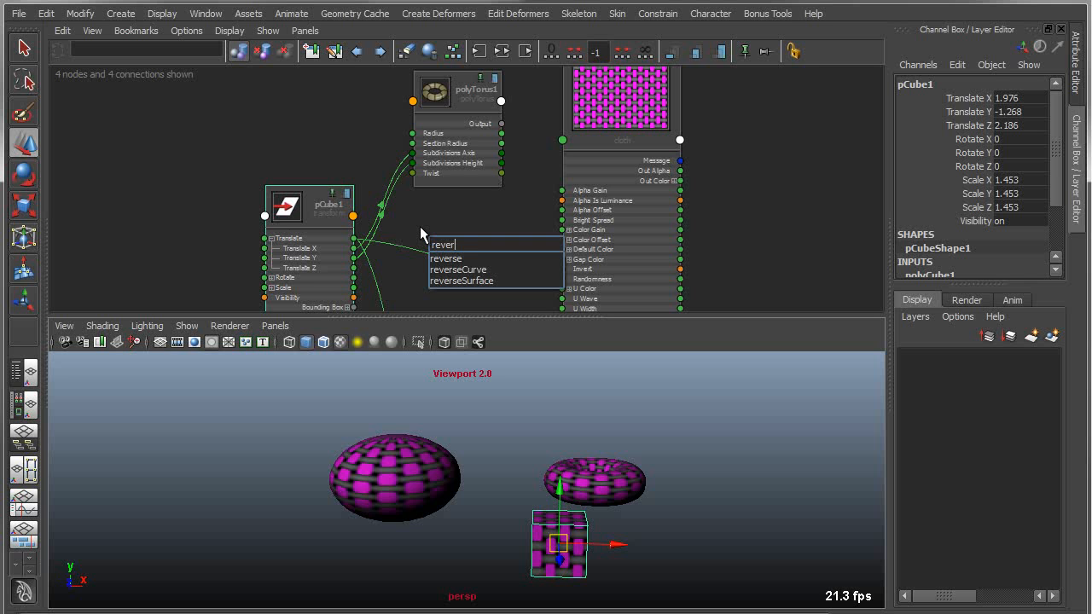
{"action": "type", "text": "se"}
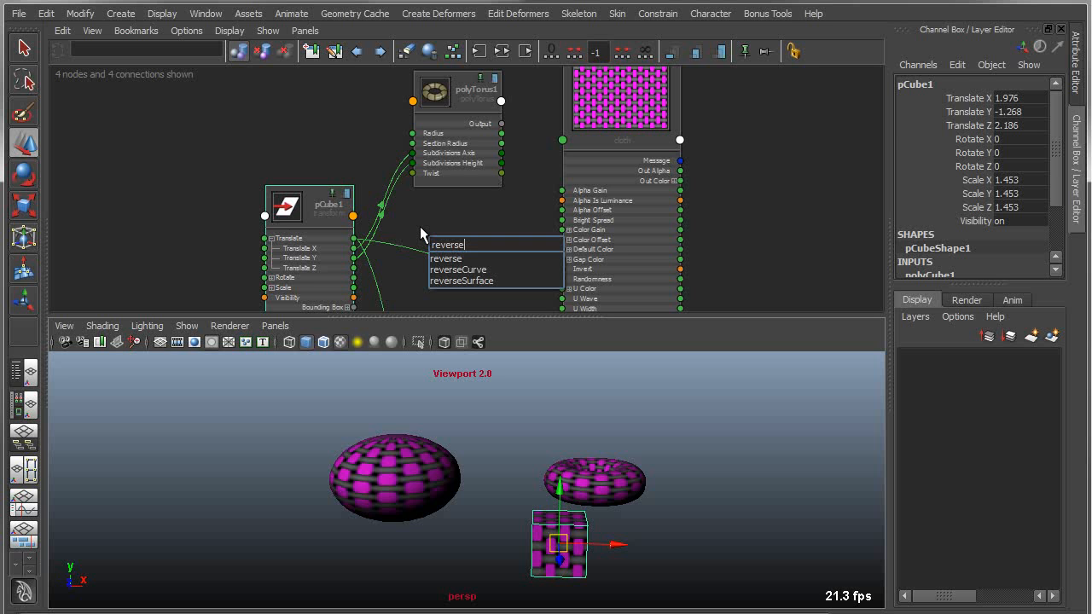
{"action": "left_click", "coordinate": [447, 258]}
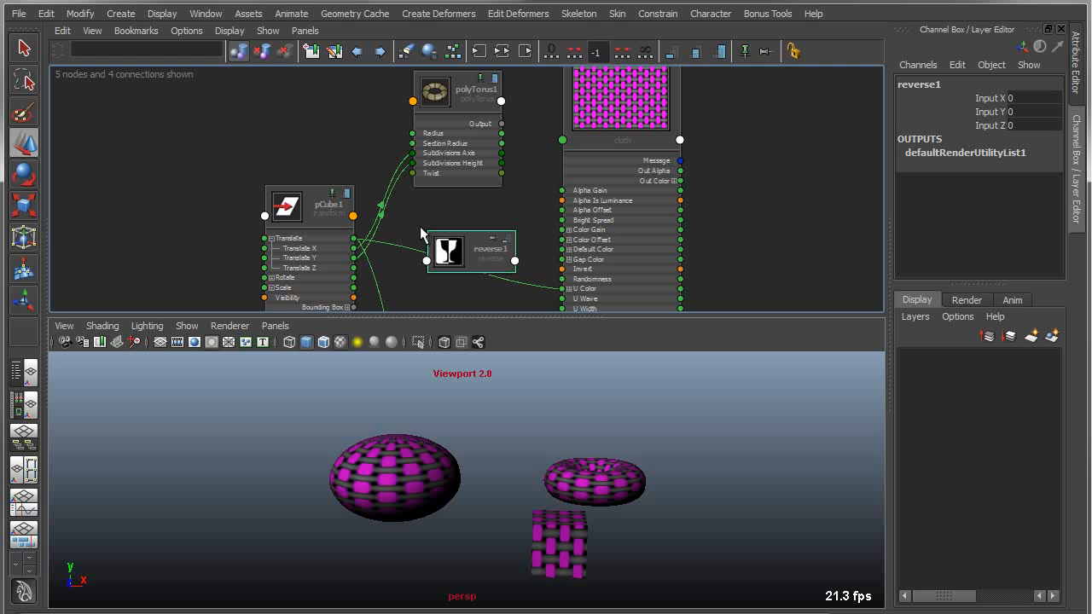
{"action": "left_click", "coordinate": [481, 249]}
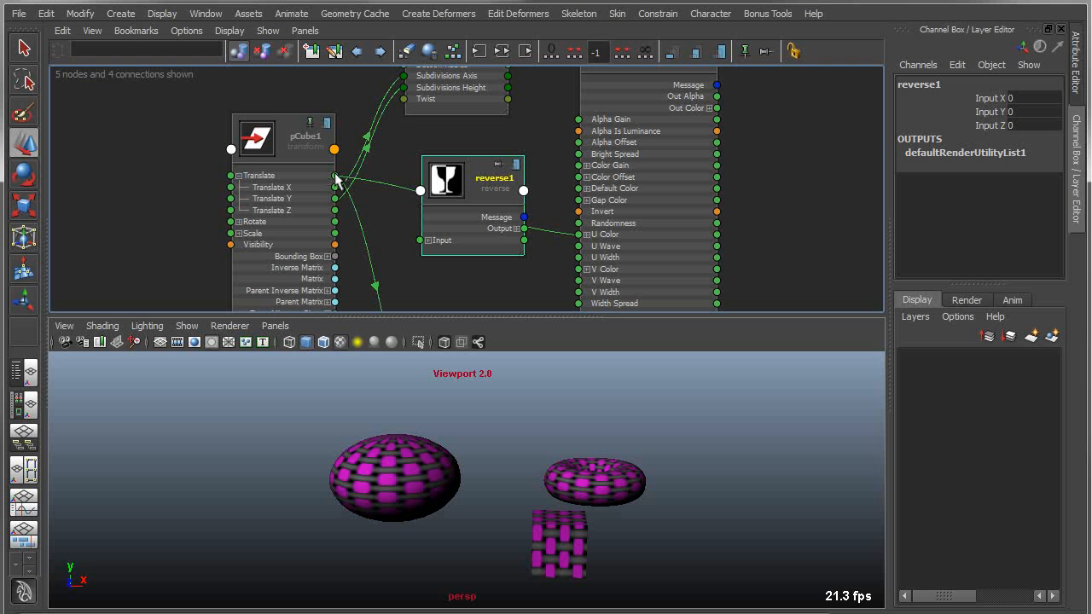
Route pCube1 Translate through reverse1 Input and Output into cloth1 V Color, then move the cube.
{"action": "left_click_drag", "start_coordinate": [334, 174], "coordinate": [419, 238]}
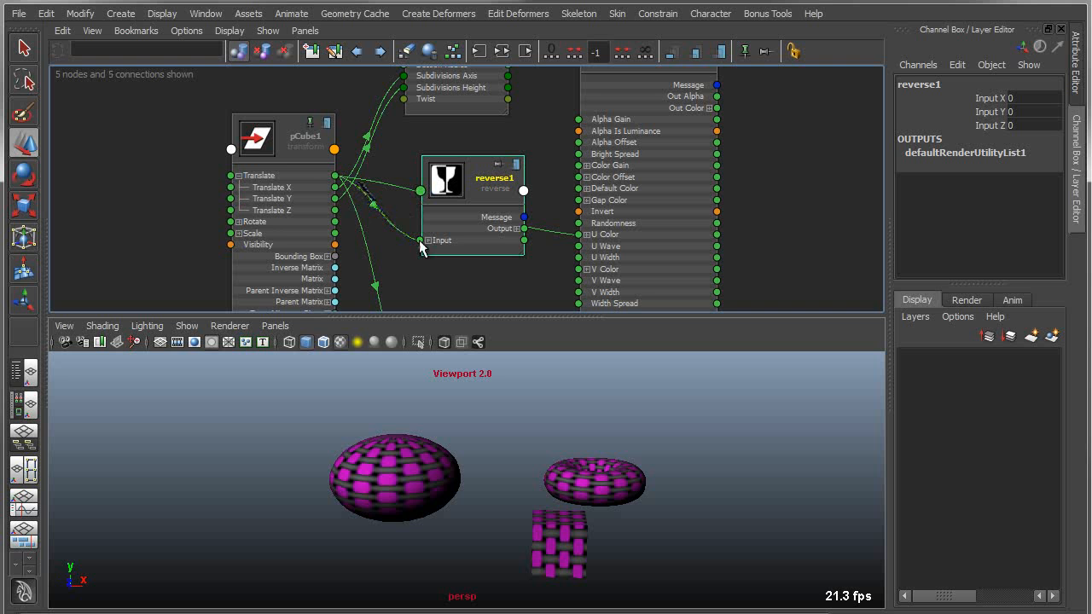
{"action": "left_click_drag", "start_coordinate": [470, 188], "coordinate": [461, 191]}
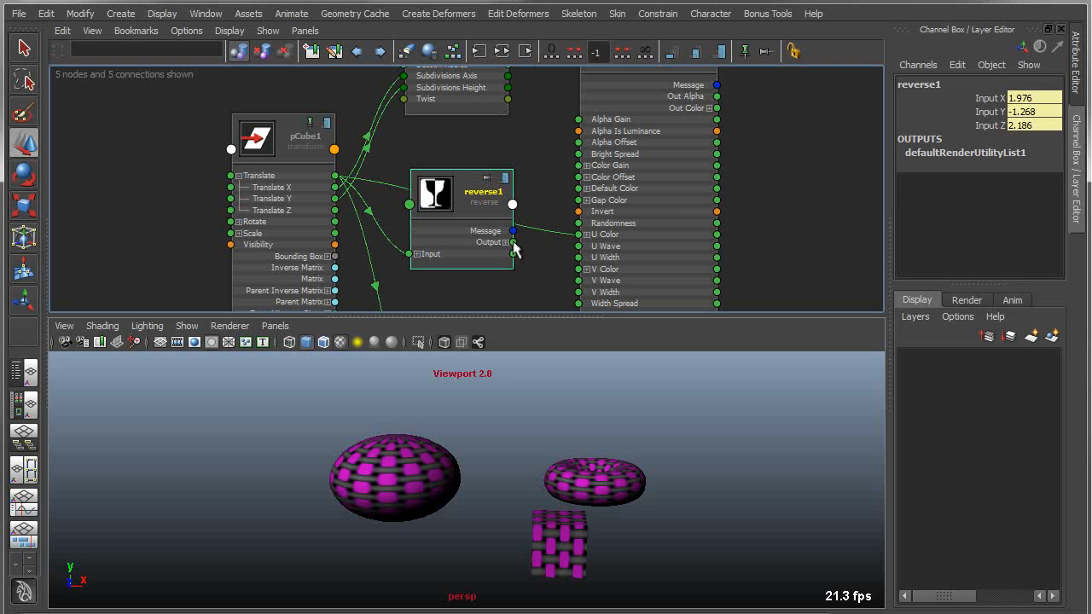
{"action": "left_click_drag", "start_coordinate": [511, 242], "coordinate": [580, 270]}
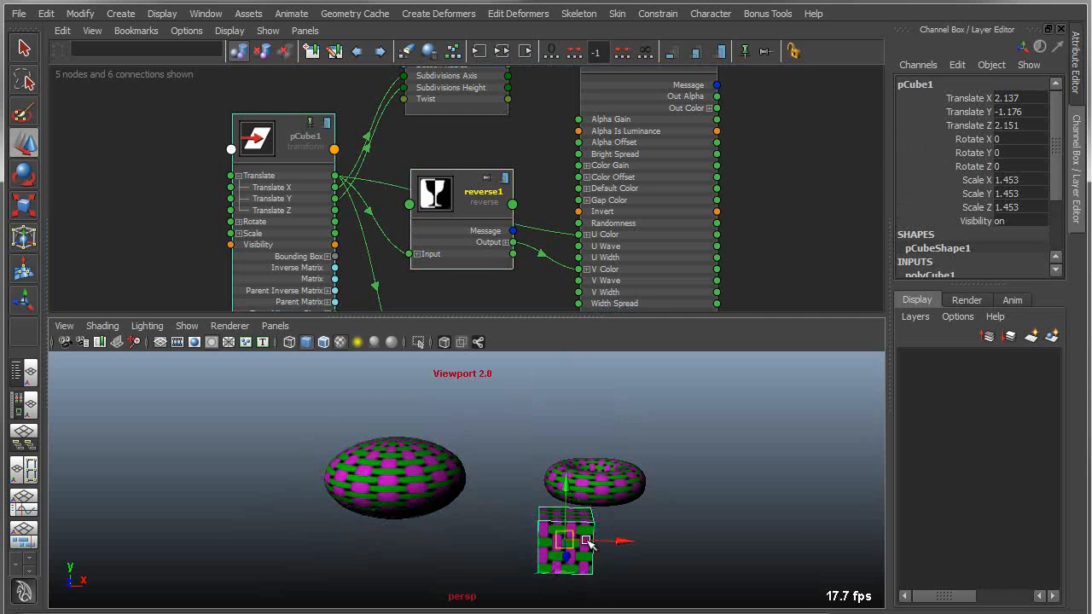
{"action": "left_click_drag", "start_coordinate": [589, 543], "coordinate": [401, 502]}
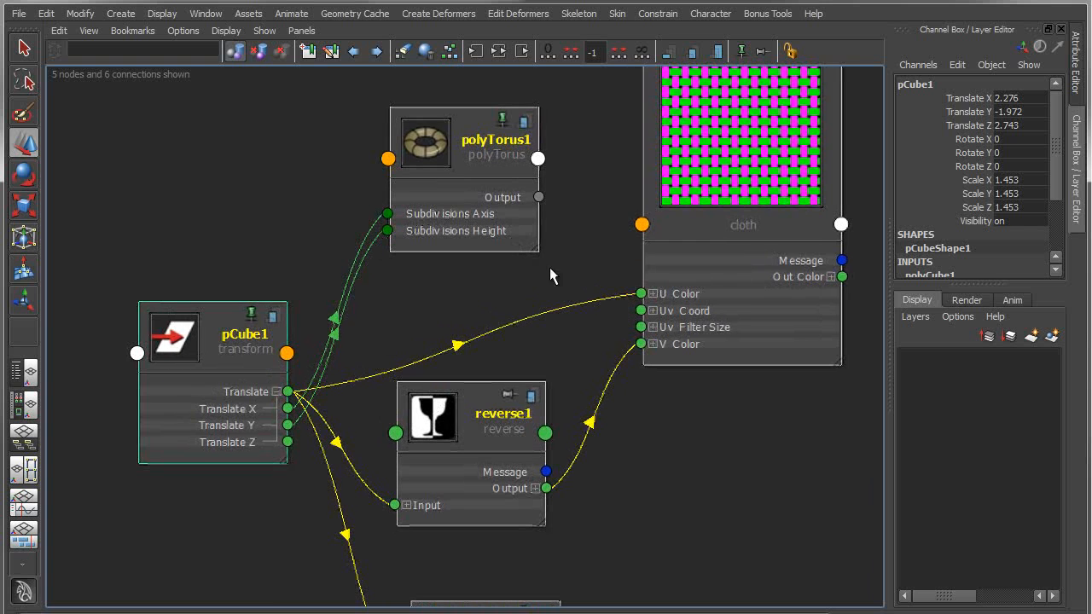
{"action": "mouse_move", "coordinate": [756, 435]}
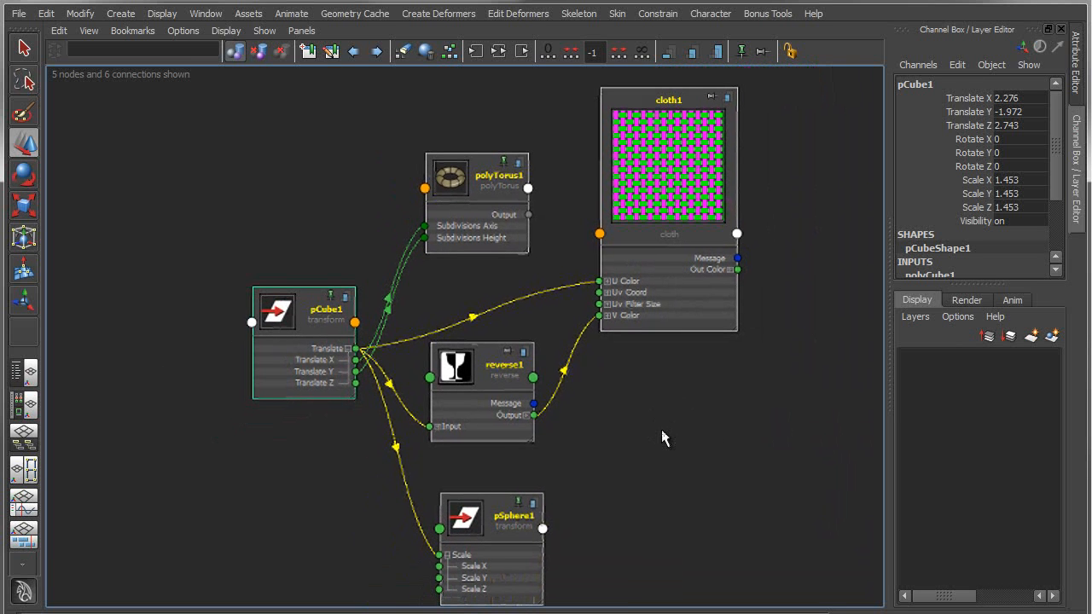
Show the Node Editor's Bookmarks menu for the completed network.
{"action": "left_click", "coordinate": [133, 31]}
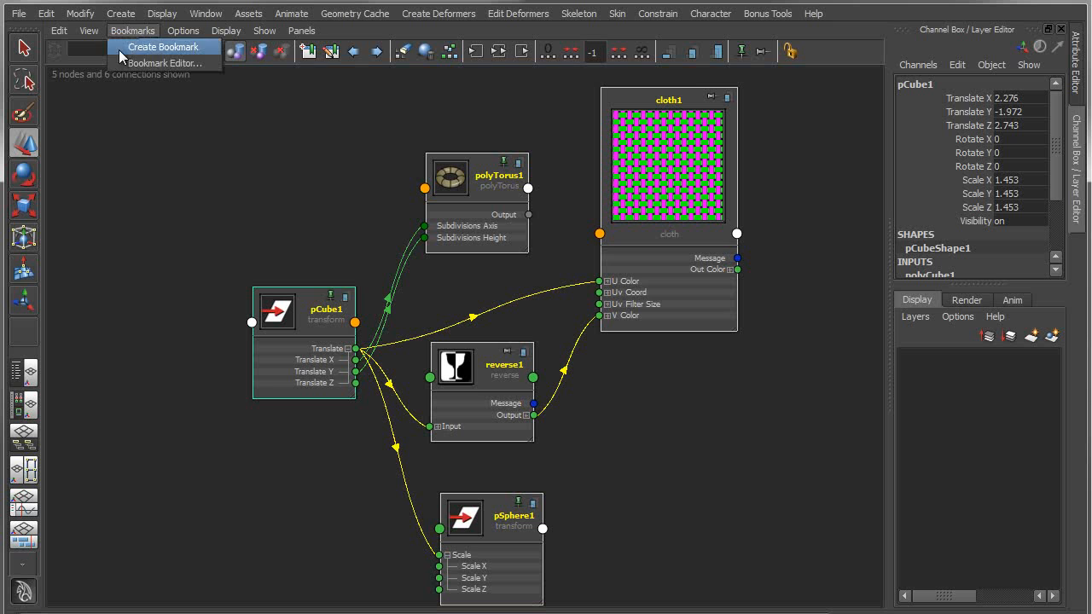
{"action": "mouse_move", "coordinate": [174, 68]}
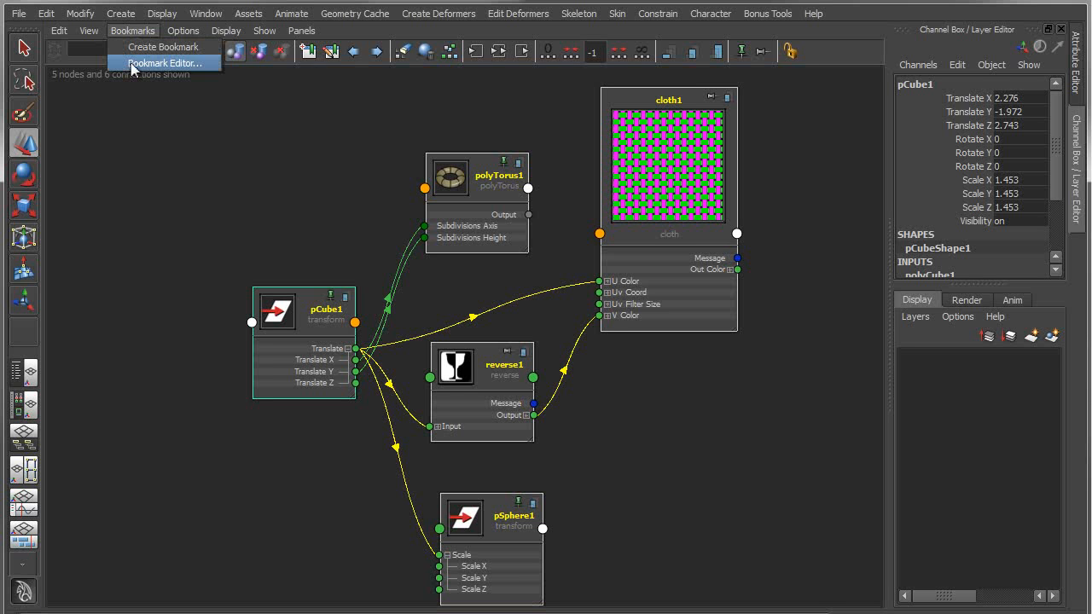